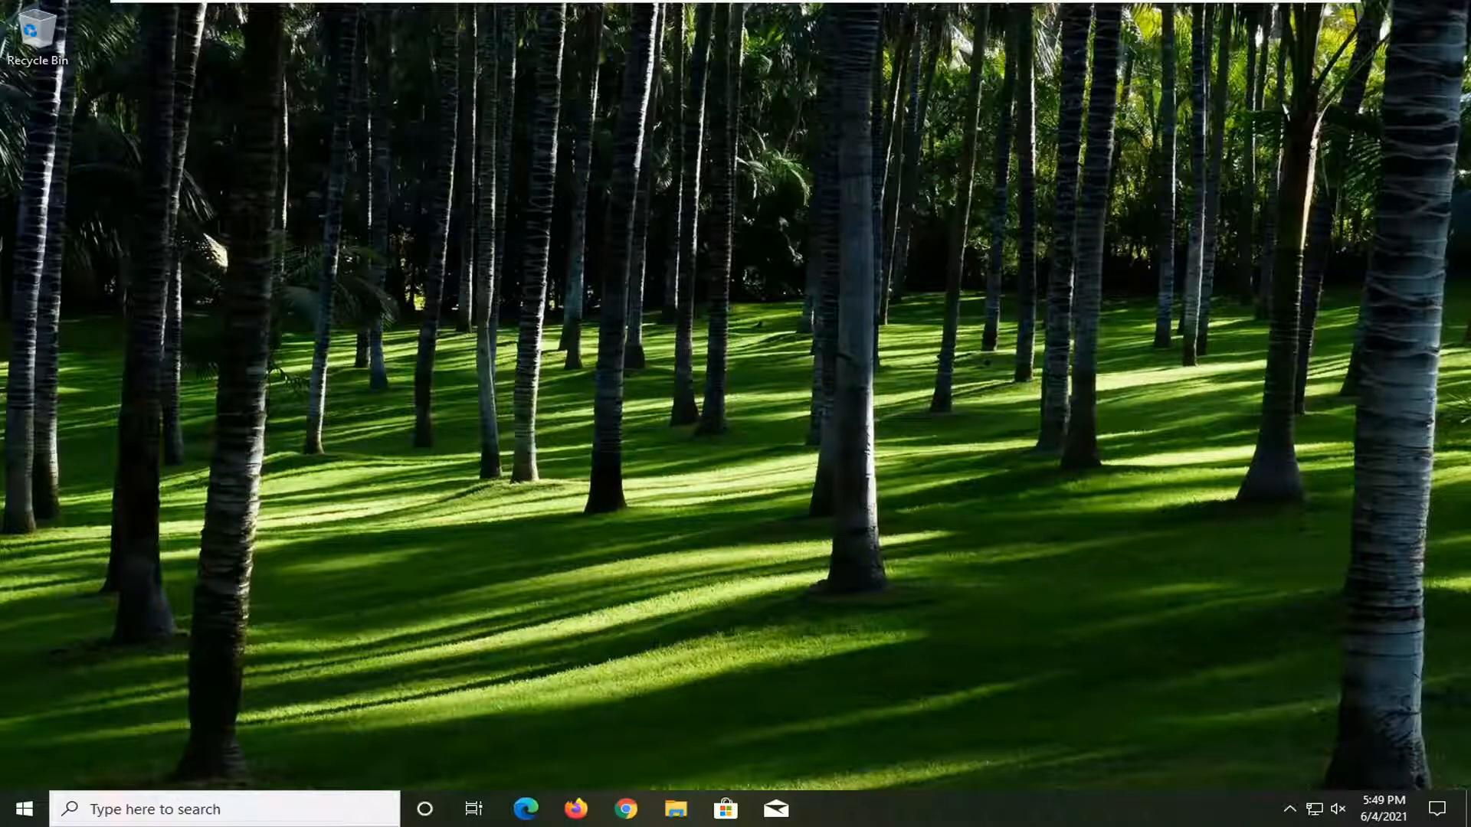
pyautogui.moveTo(493, 586)
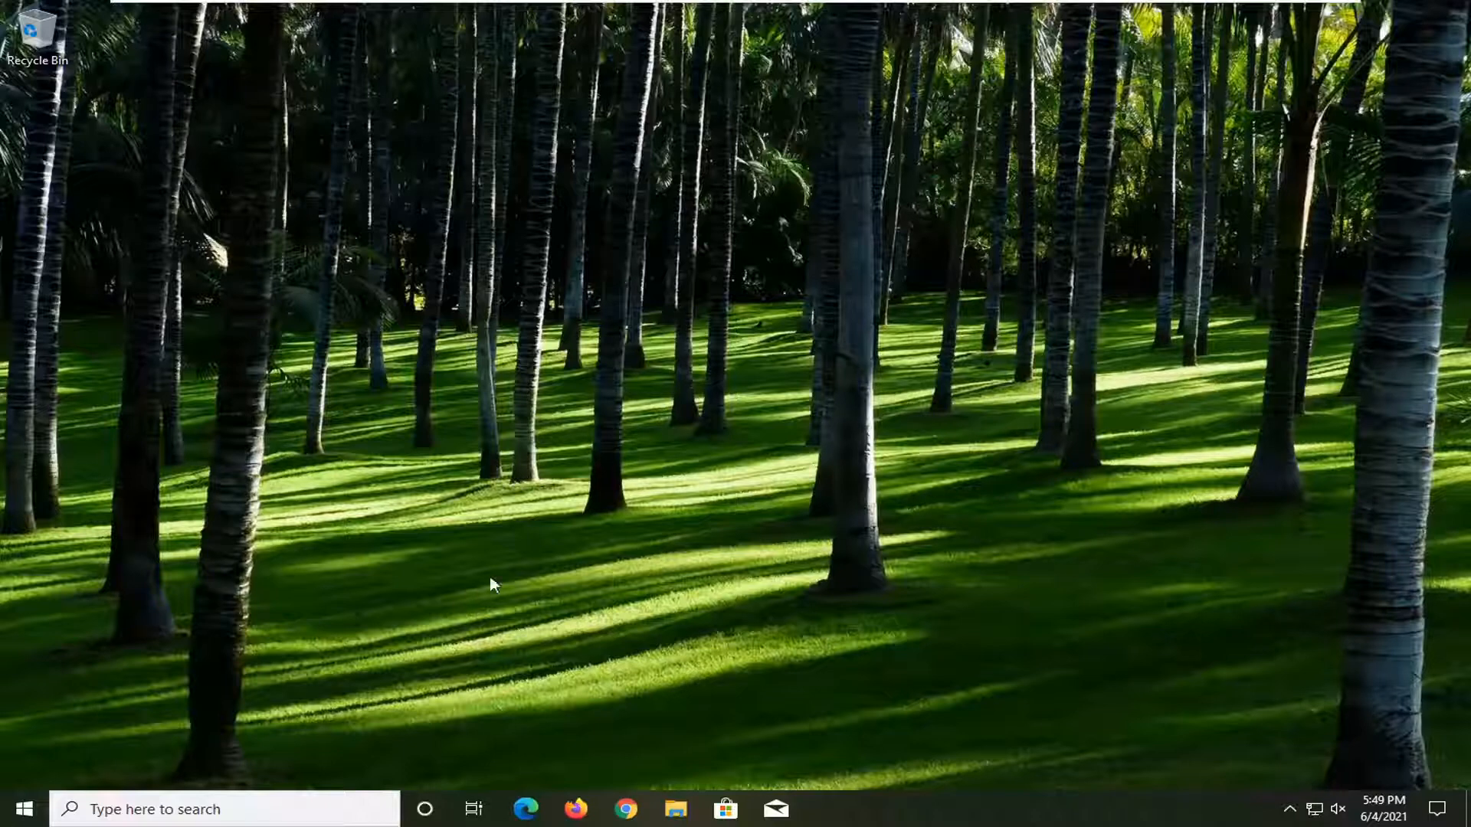
# Step: Search Start for regedit and run Registry Editor as administrator, approving the UAC prompt
pyautogui.click(28, 809)
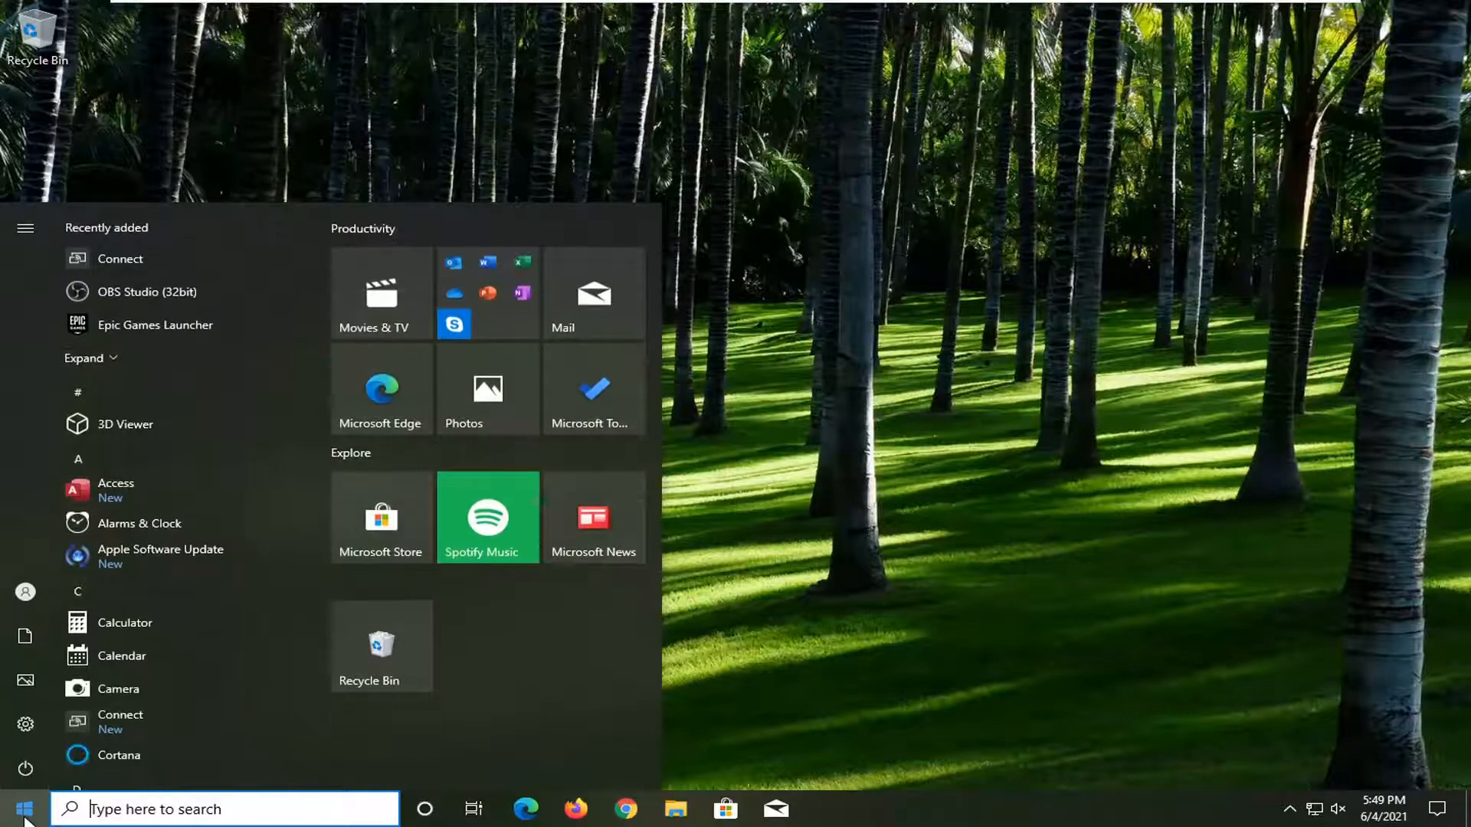
pyautogui.write('regedit')
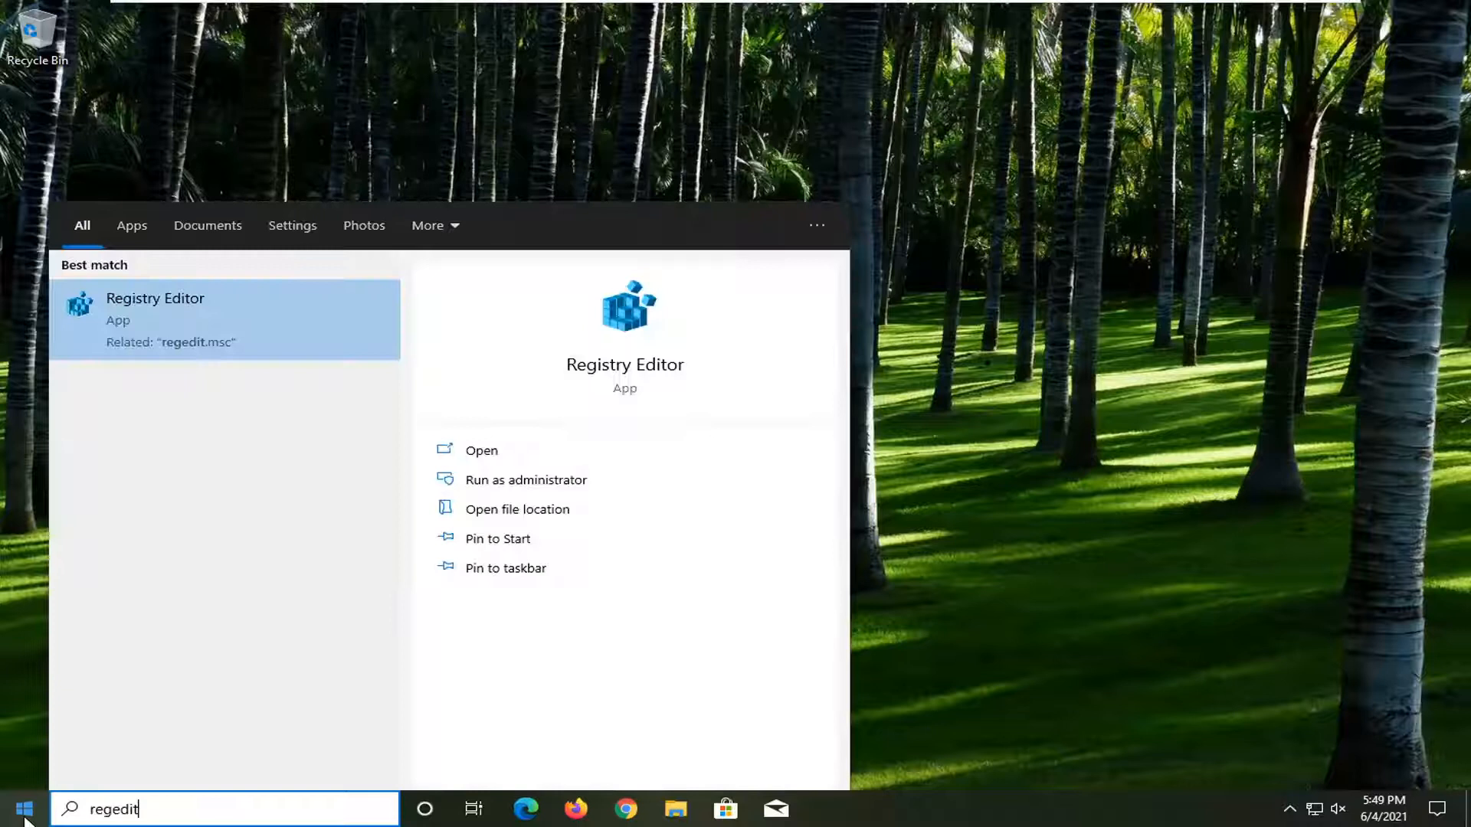
pyautogui.moveTo(229, 592)
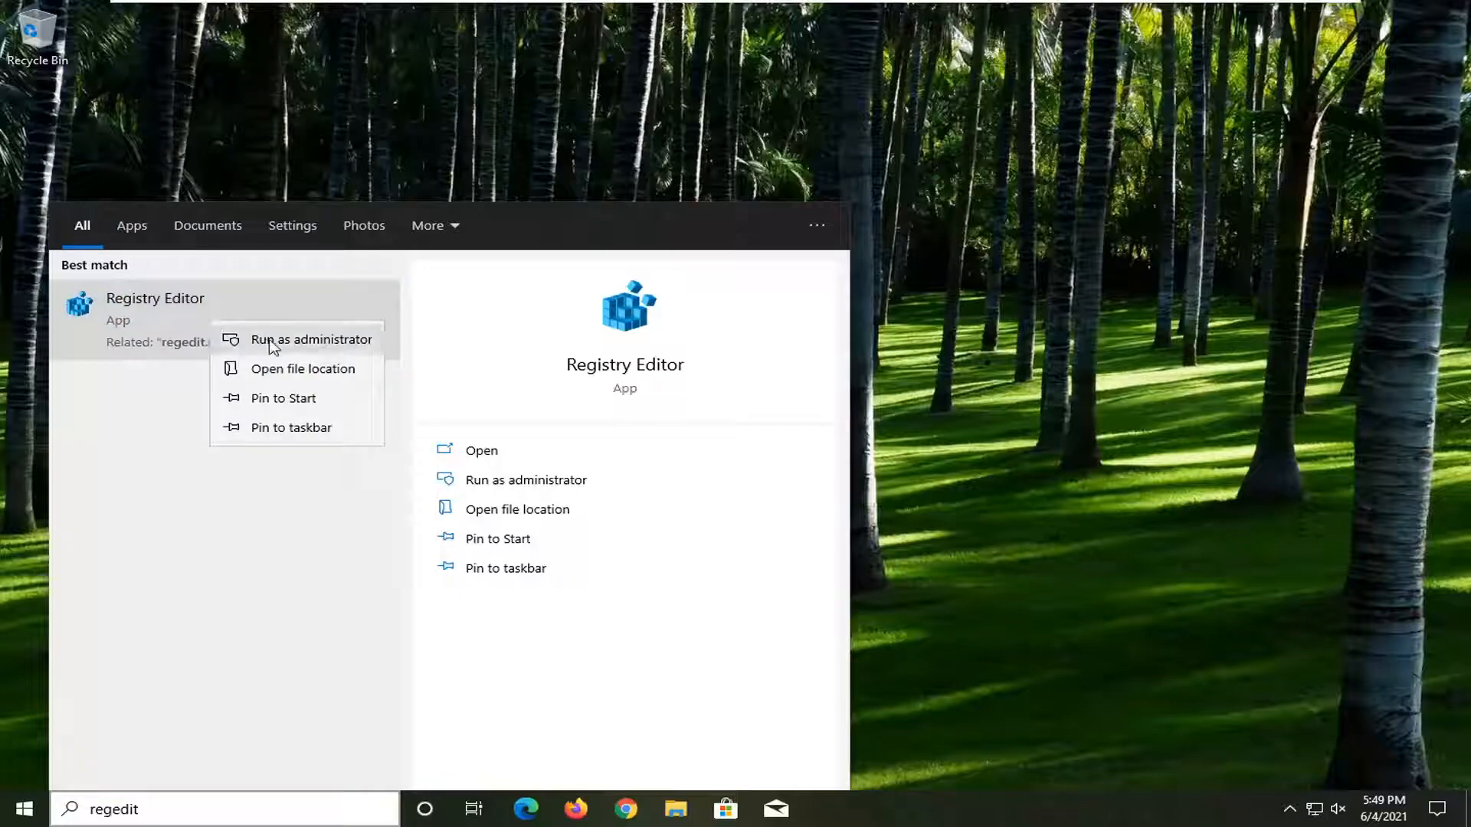
pyautogui.click(311, 340)
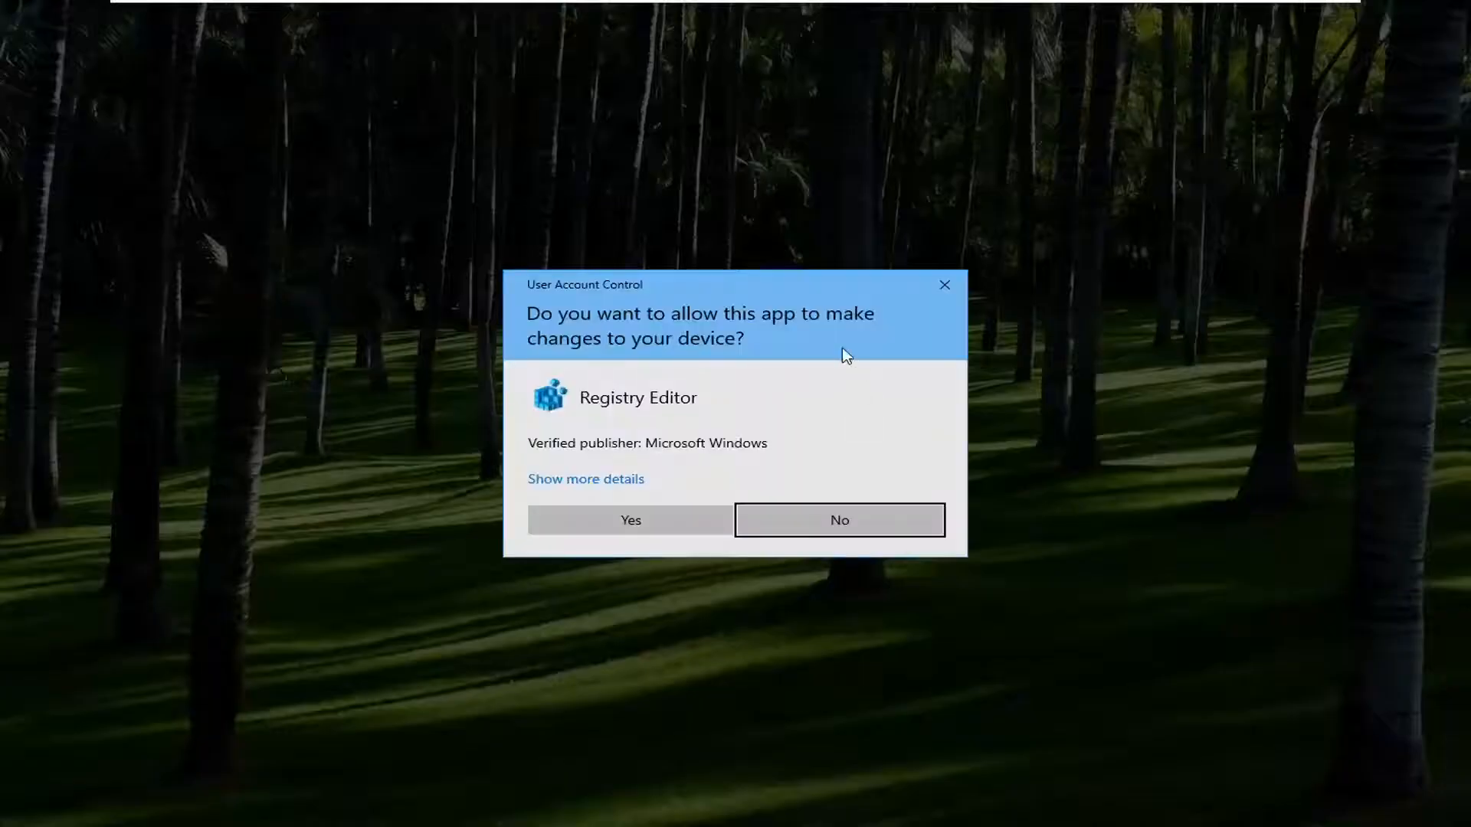
pyautogui.moveTo(663, 529)
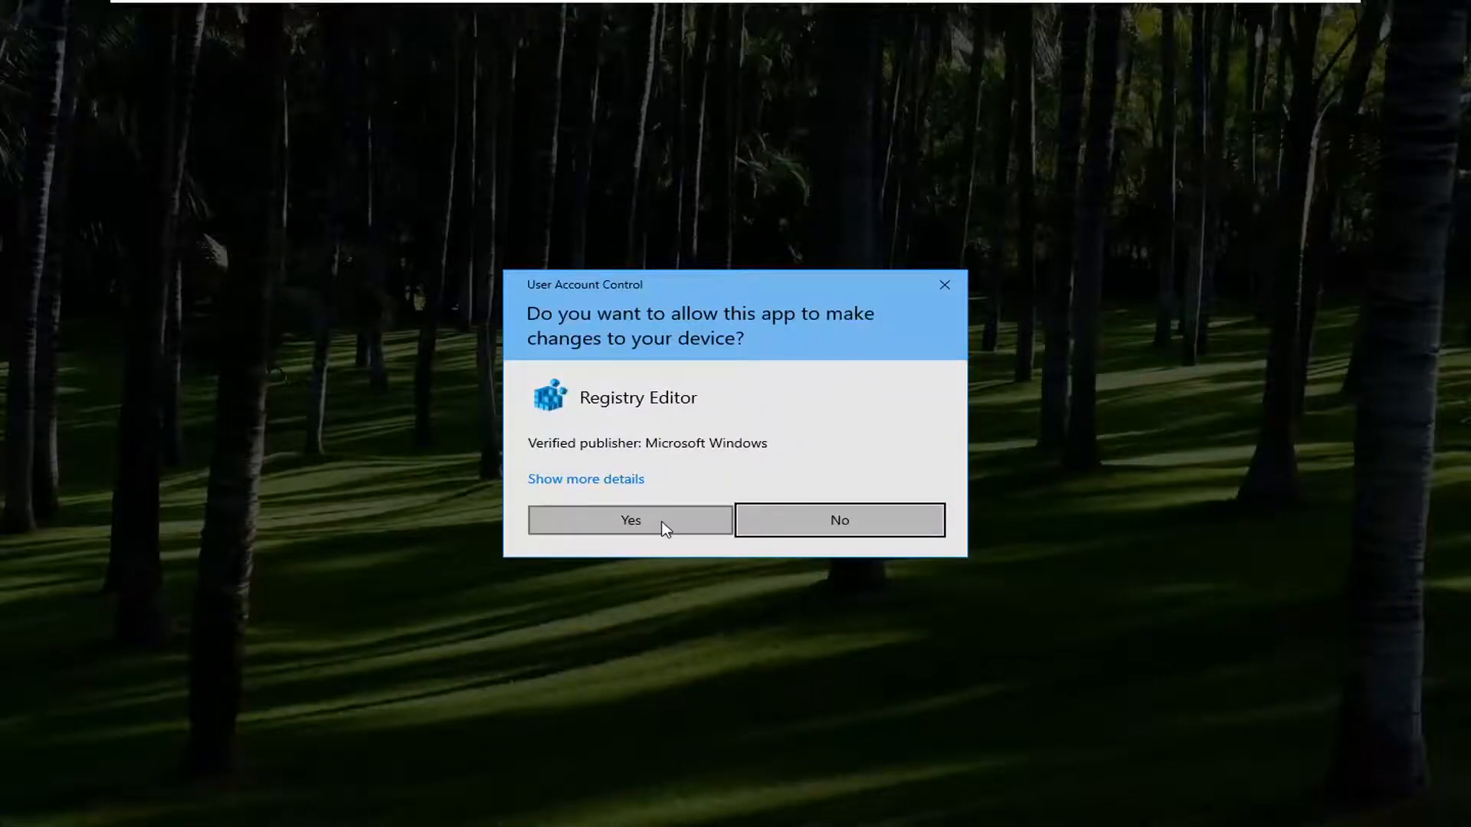
pyautogui.click(630, 520)
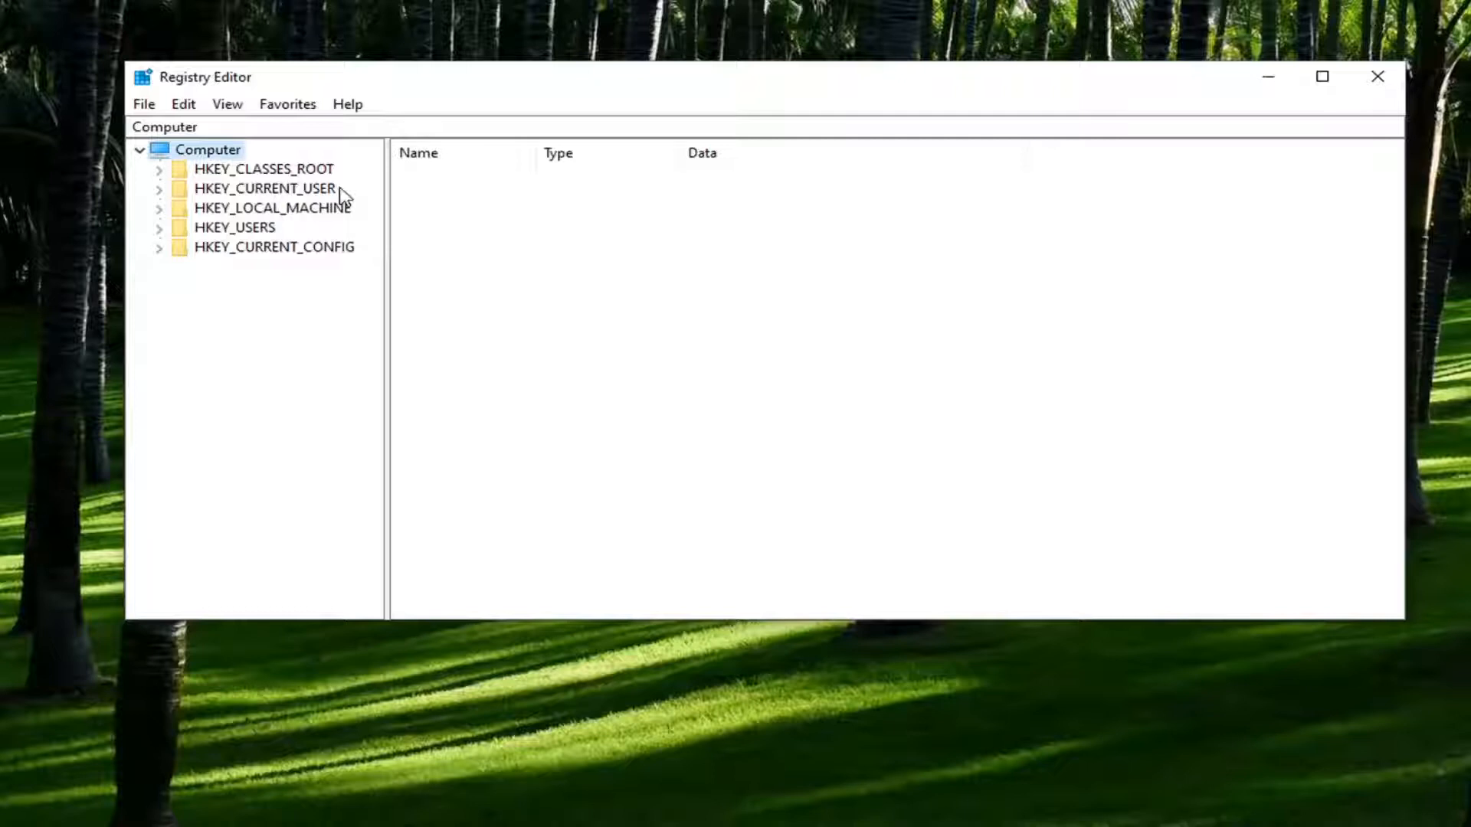
pyautogui.moveTo(295, 188)
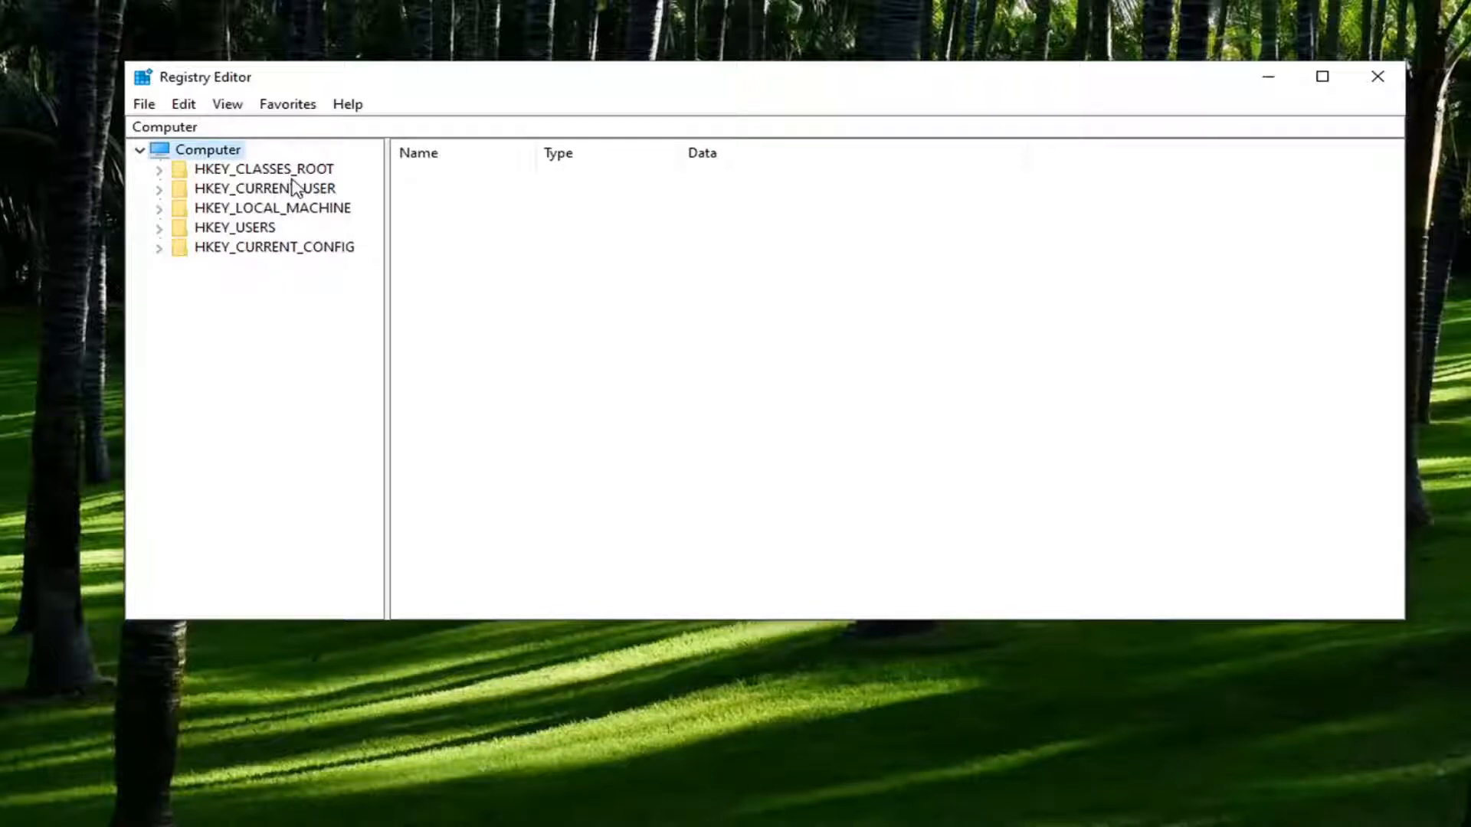
pyautogui.click(144, 103)
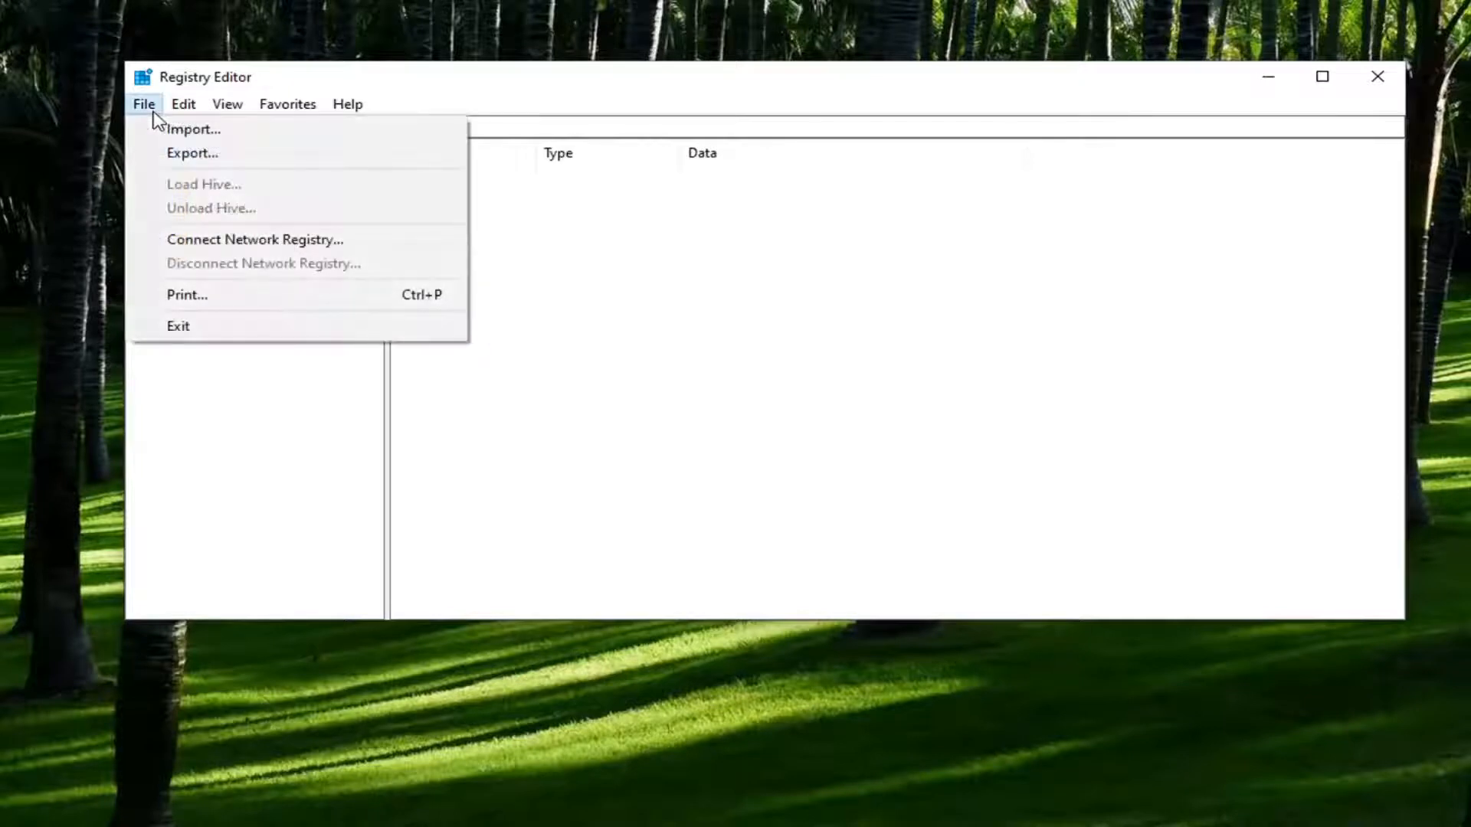
pyautogui.click(192, 154)
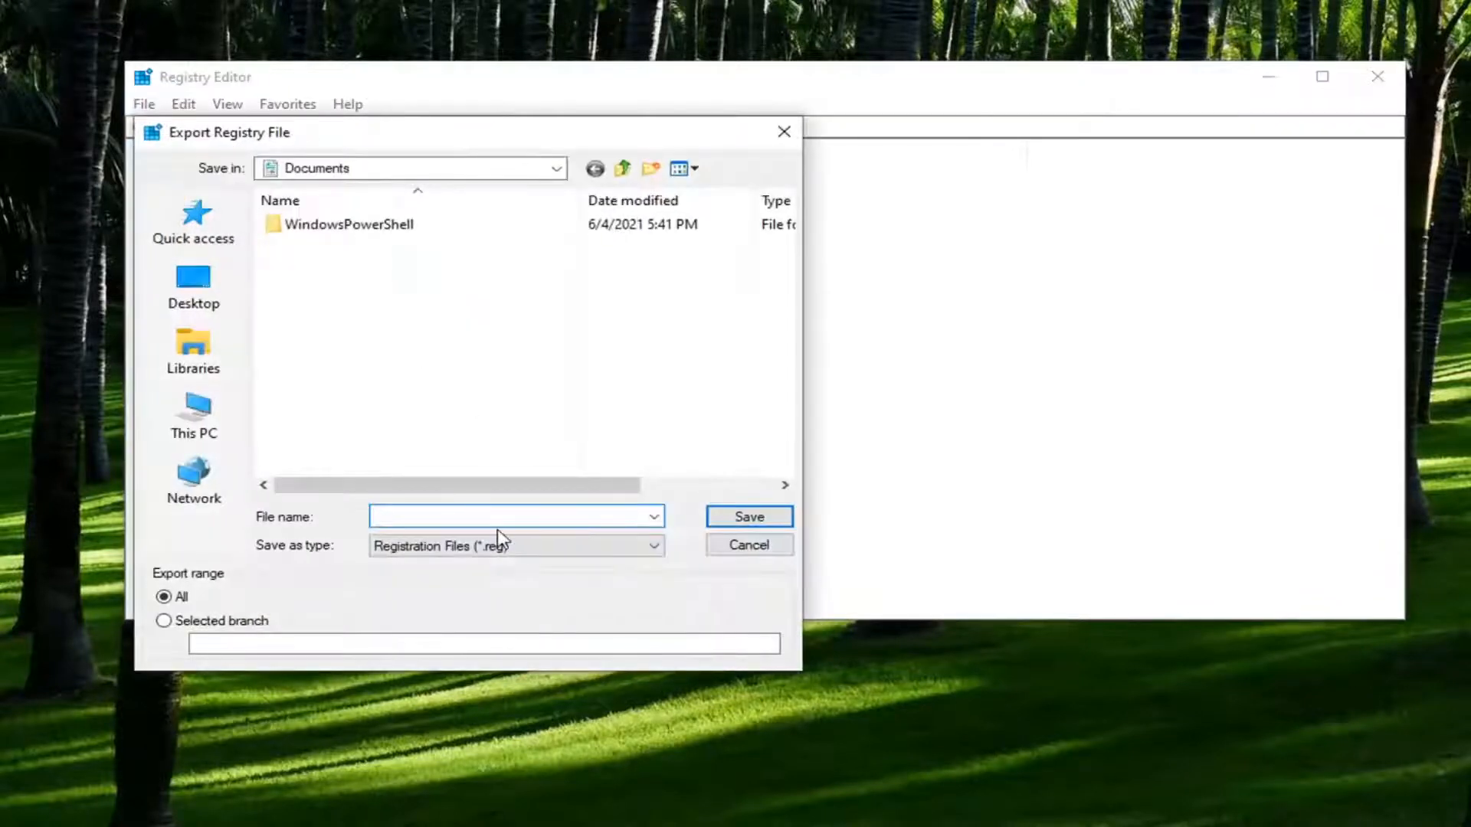
pyautogui.click(506, 516)
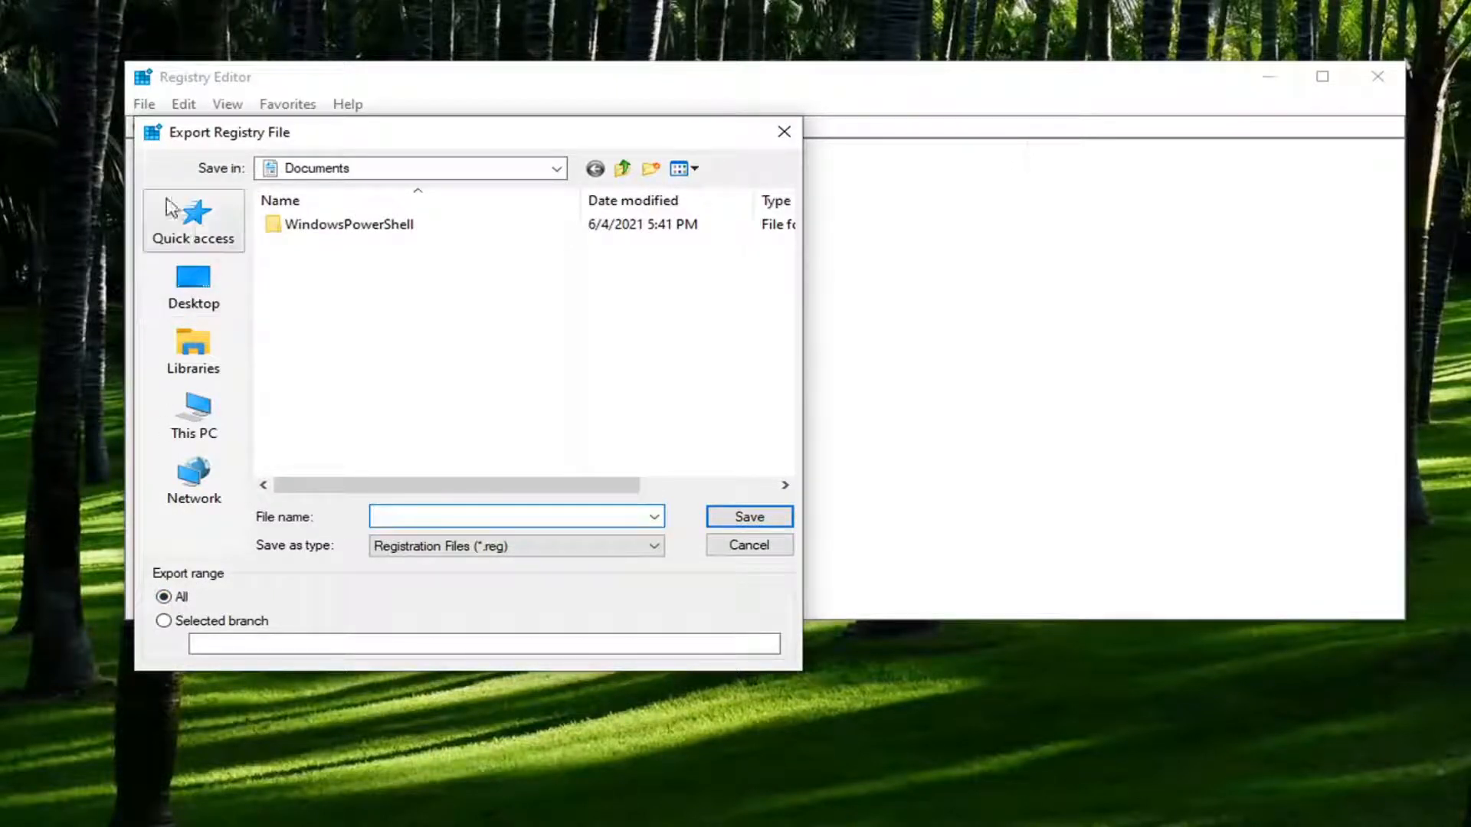
pyautogui.click(193, 285)
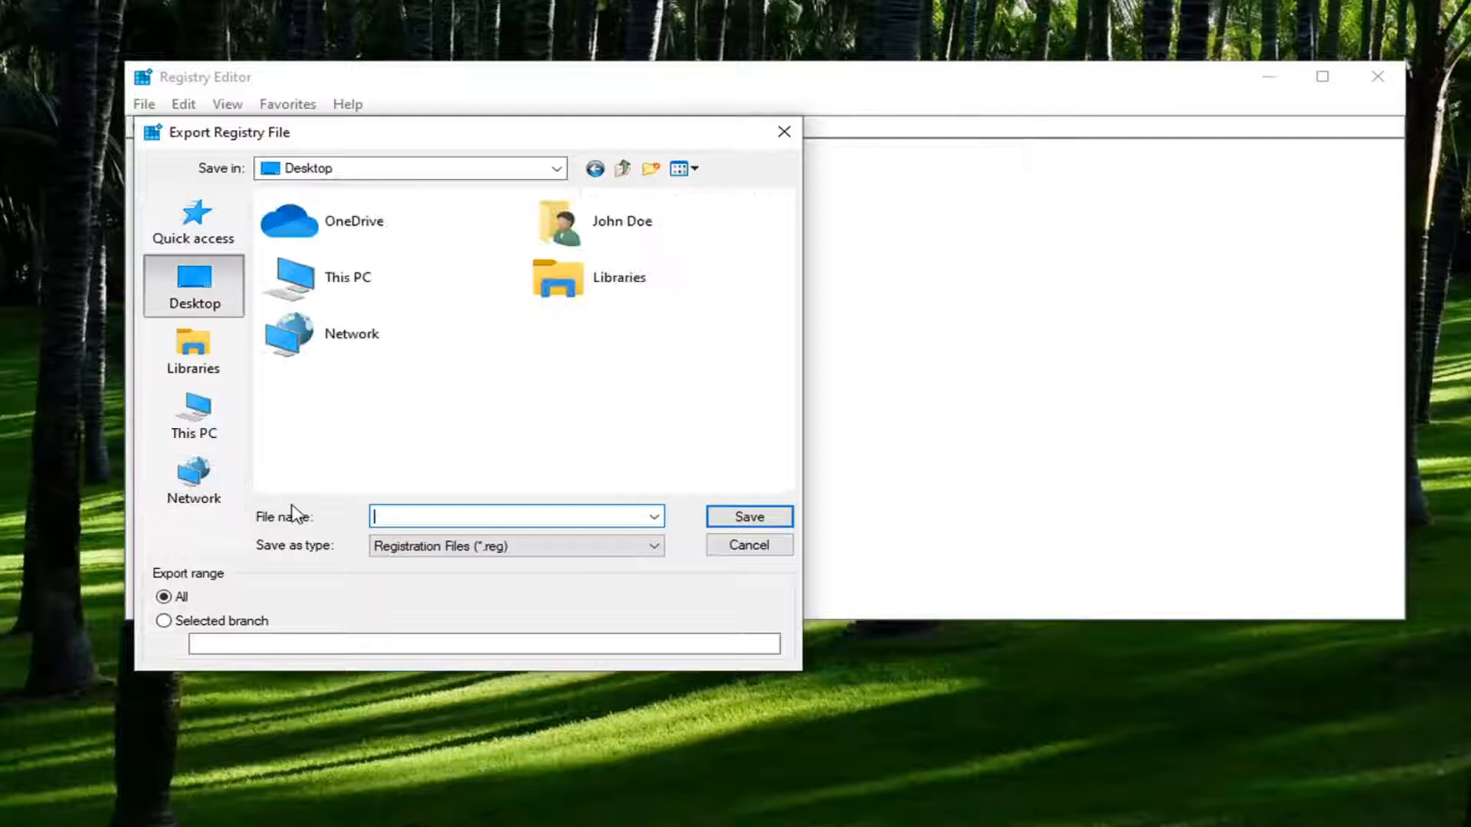
pyautogui.click(749, 545)
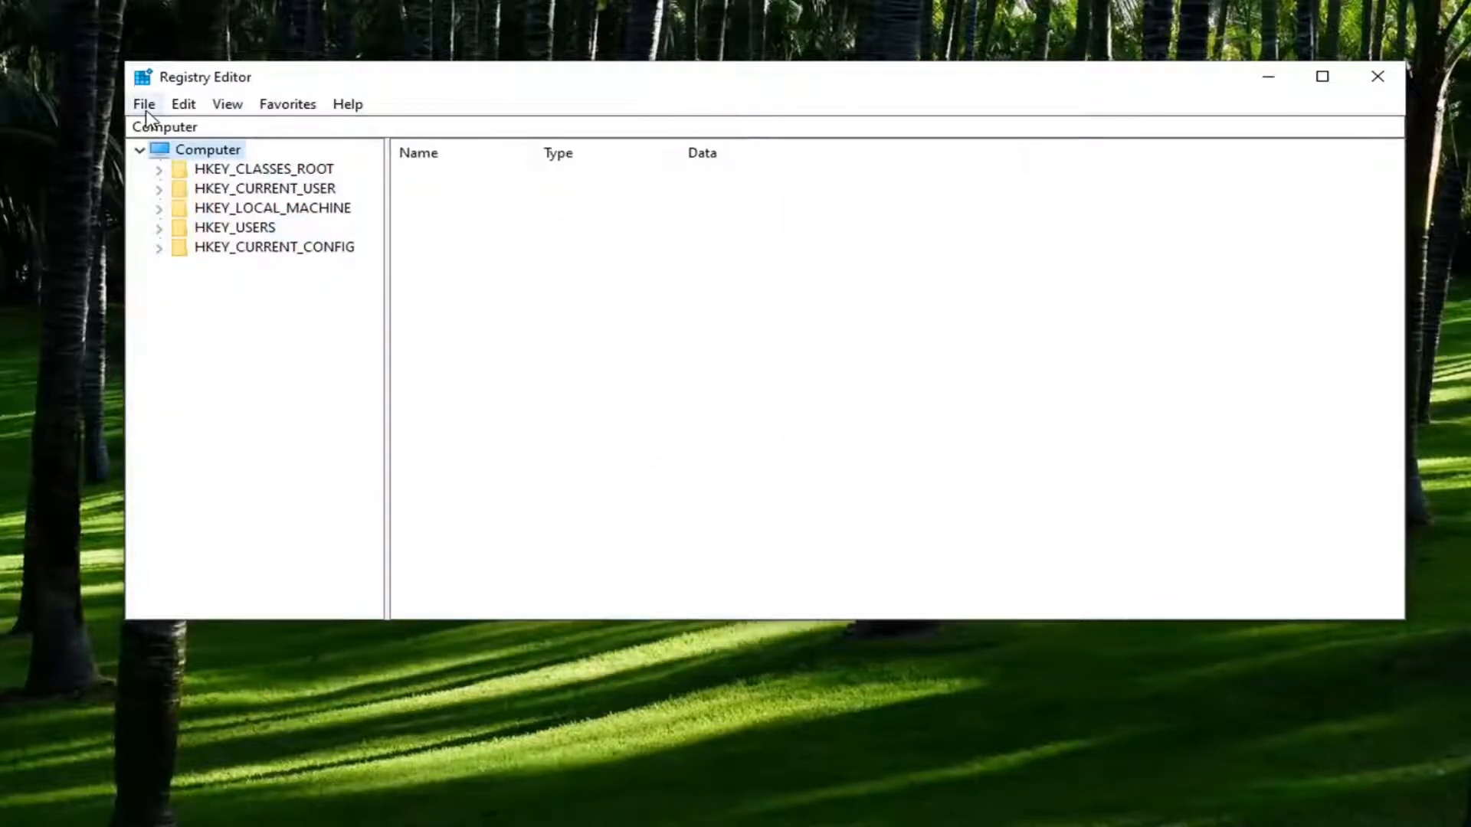
pyautogui.click(144, 103)
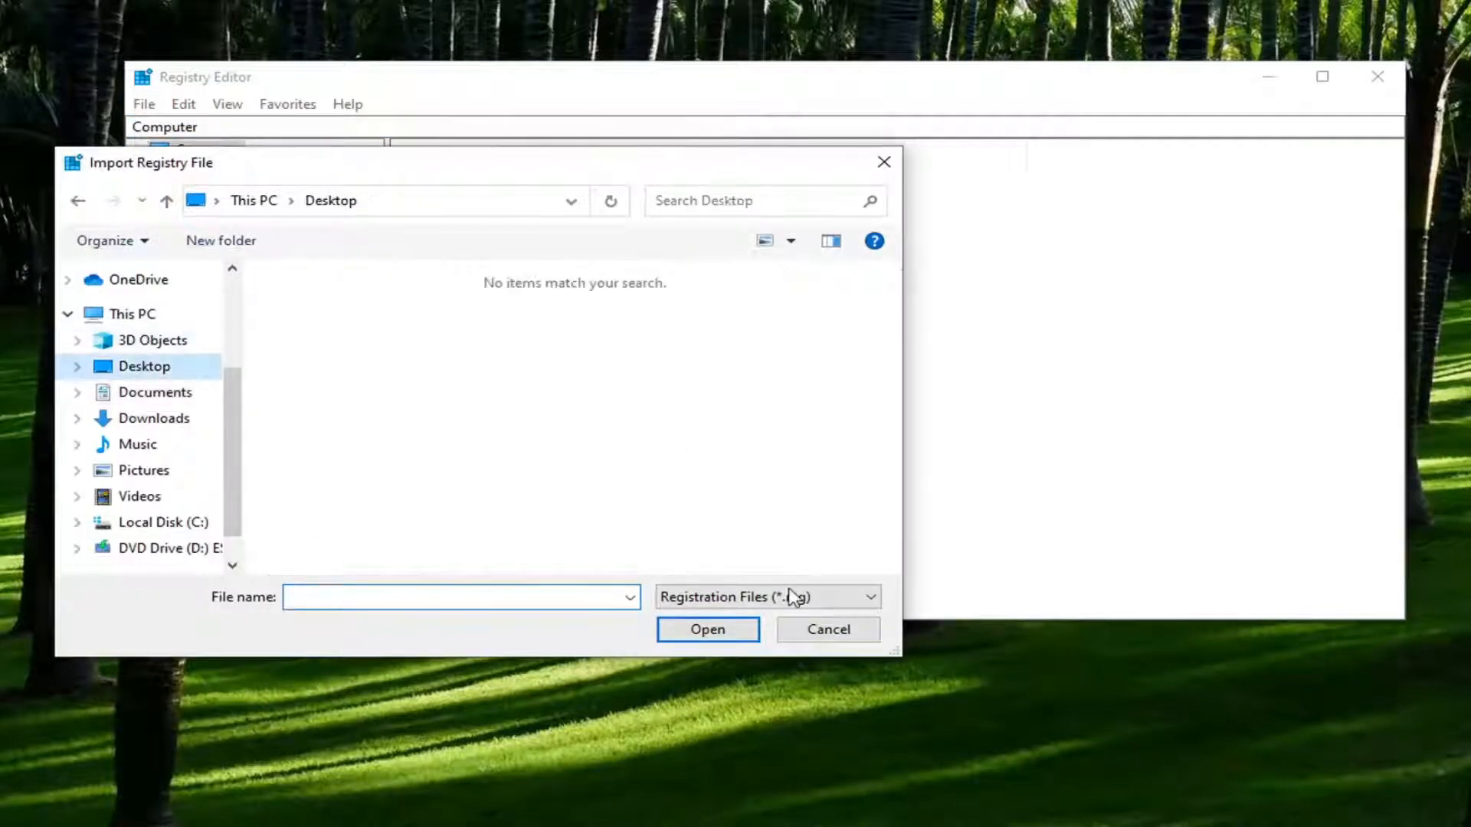
pyautogui.click(829, 629)
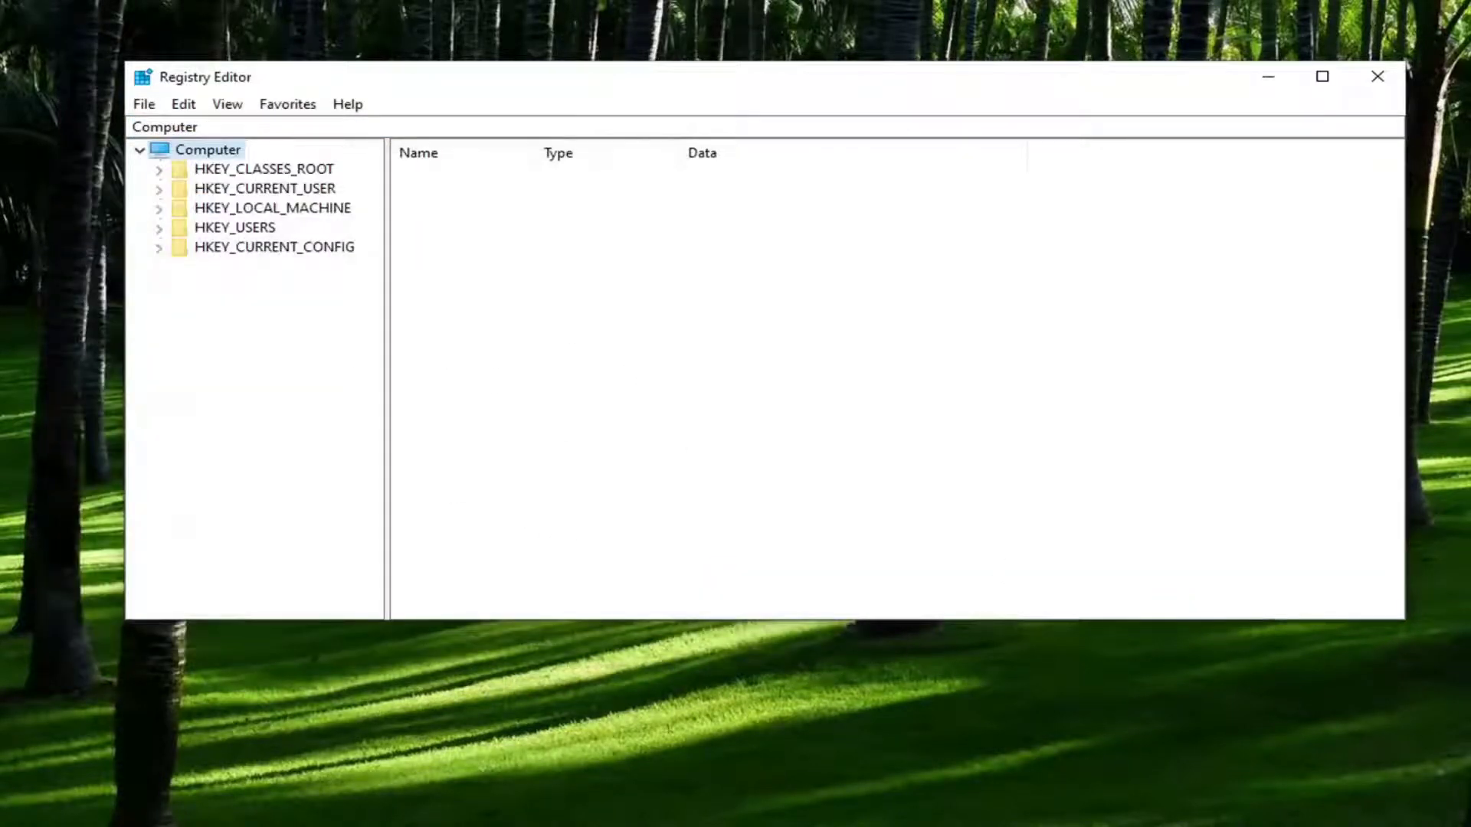
pyautogui.moveTo(1245, 331)
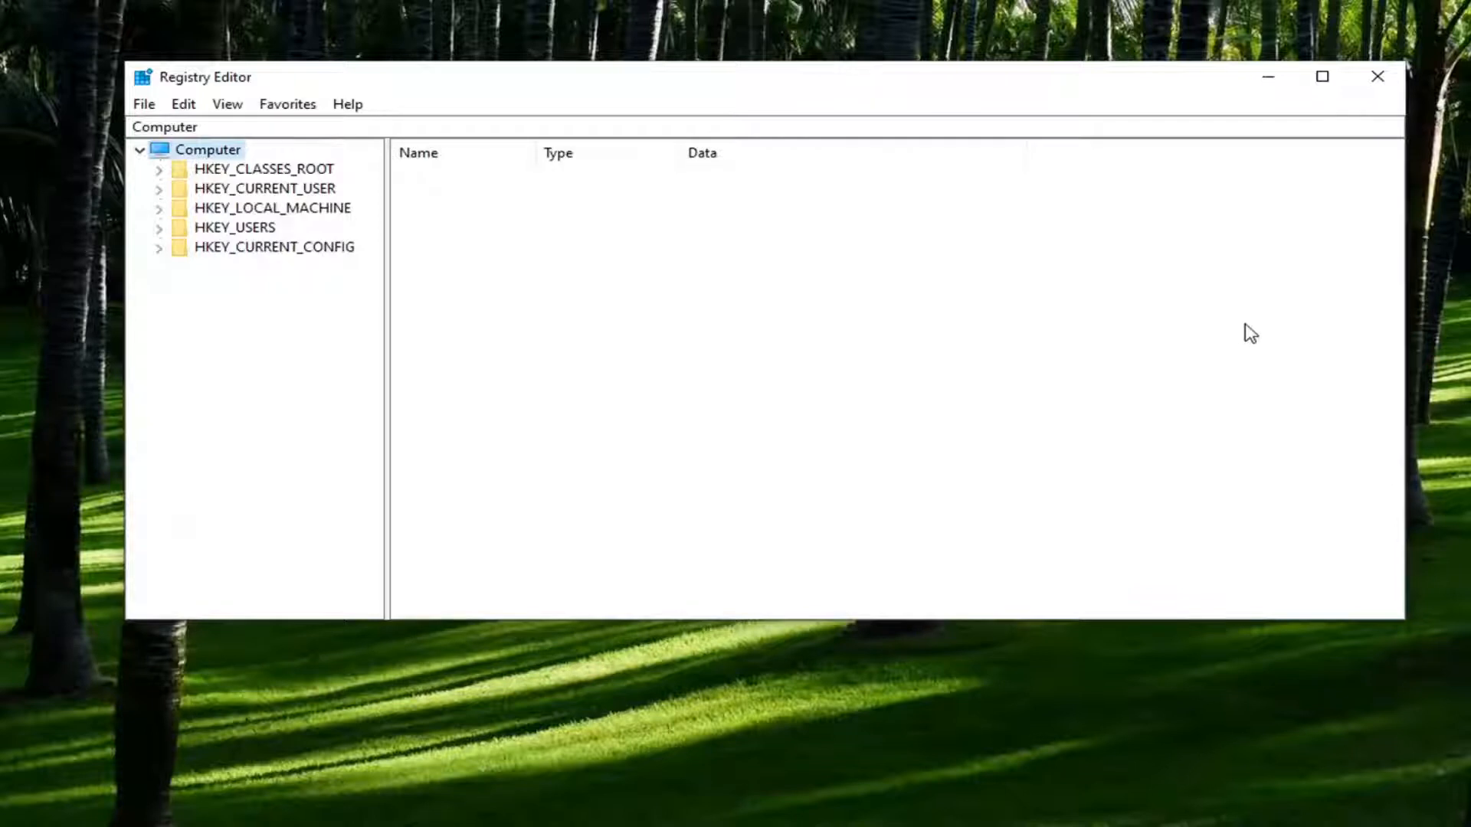
# Step: Expand HKEY_CURRENT_USER down through Microsoft\Windows\CurrentVersion to reach Policies
pyautogui.click(260, 189)
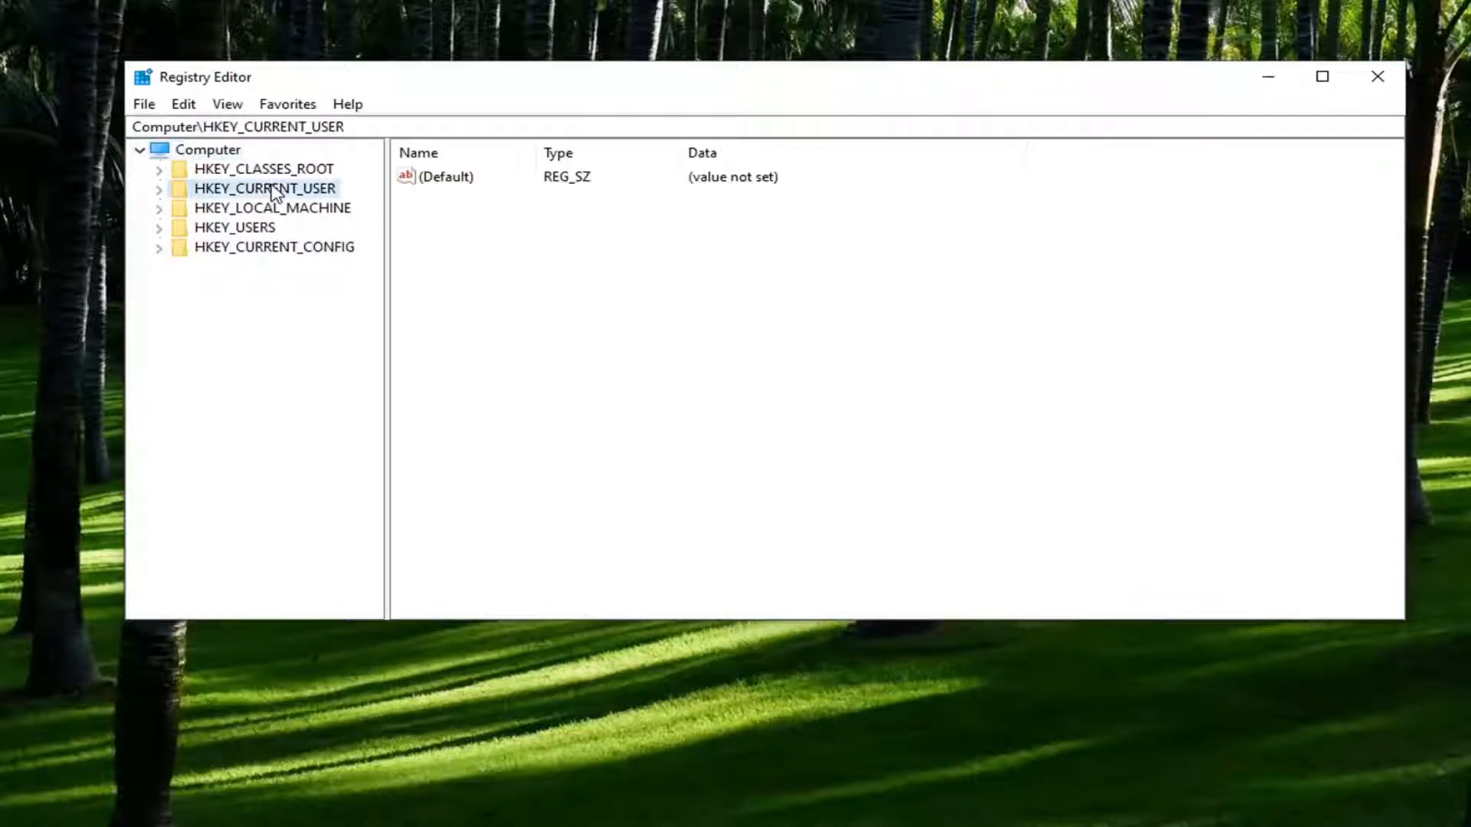
pyautogui.click(159, 189)
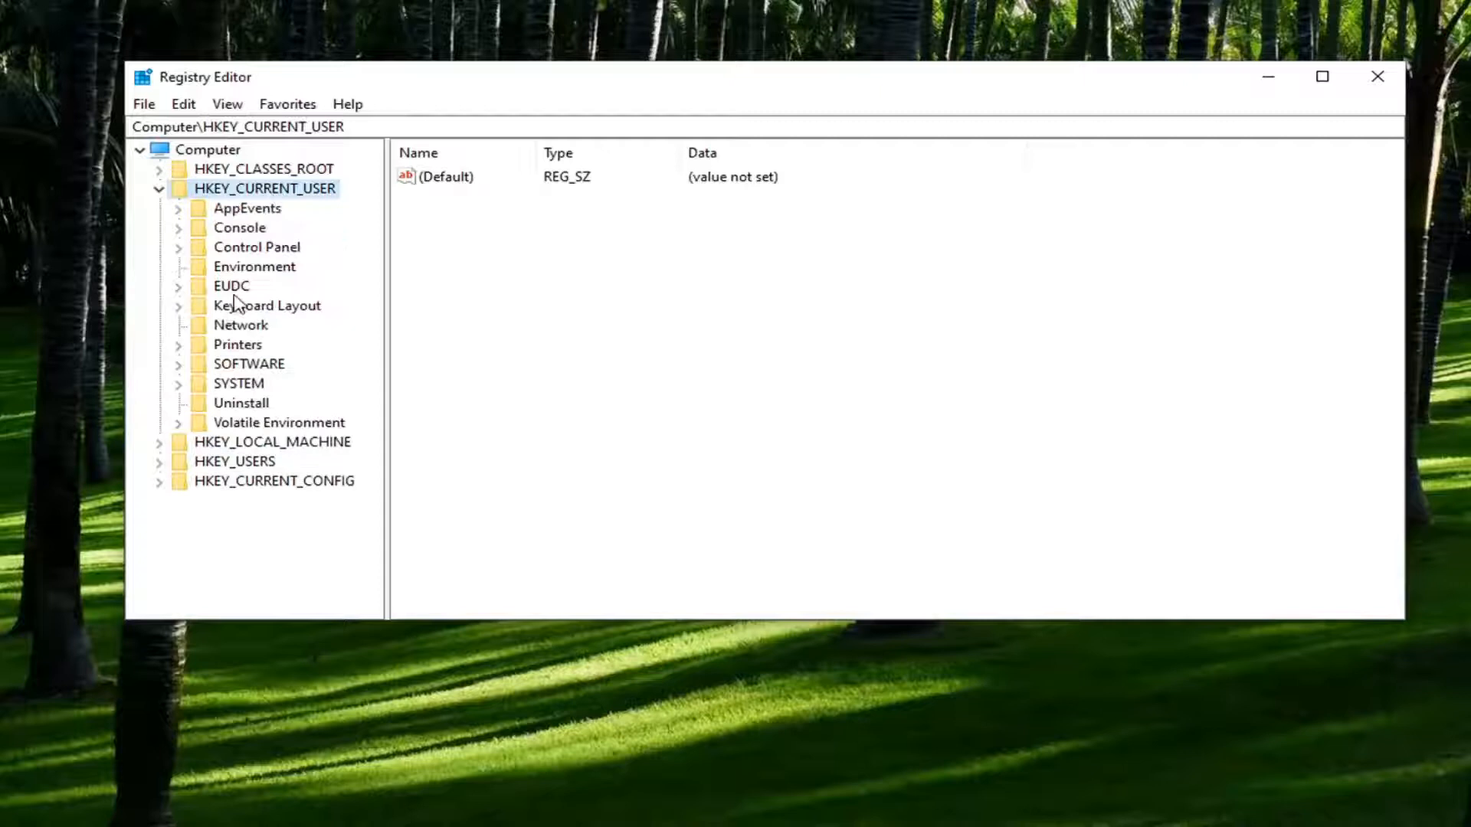
pyautogui.moveTo(237, 379)
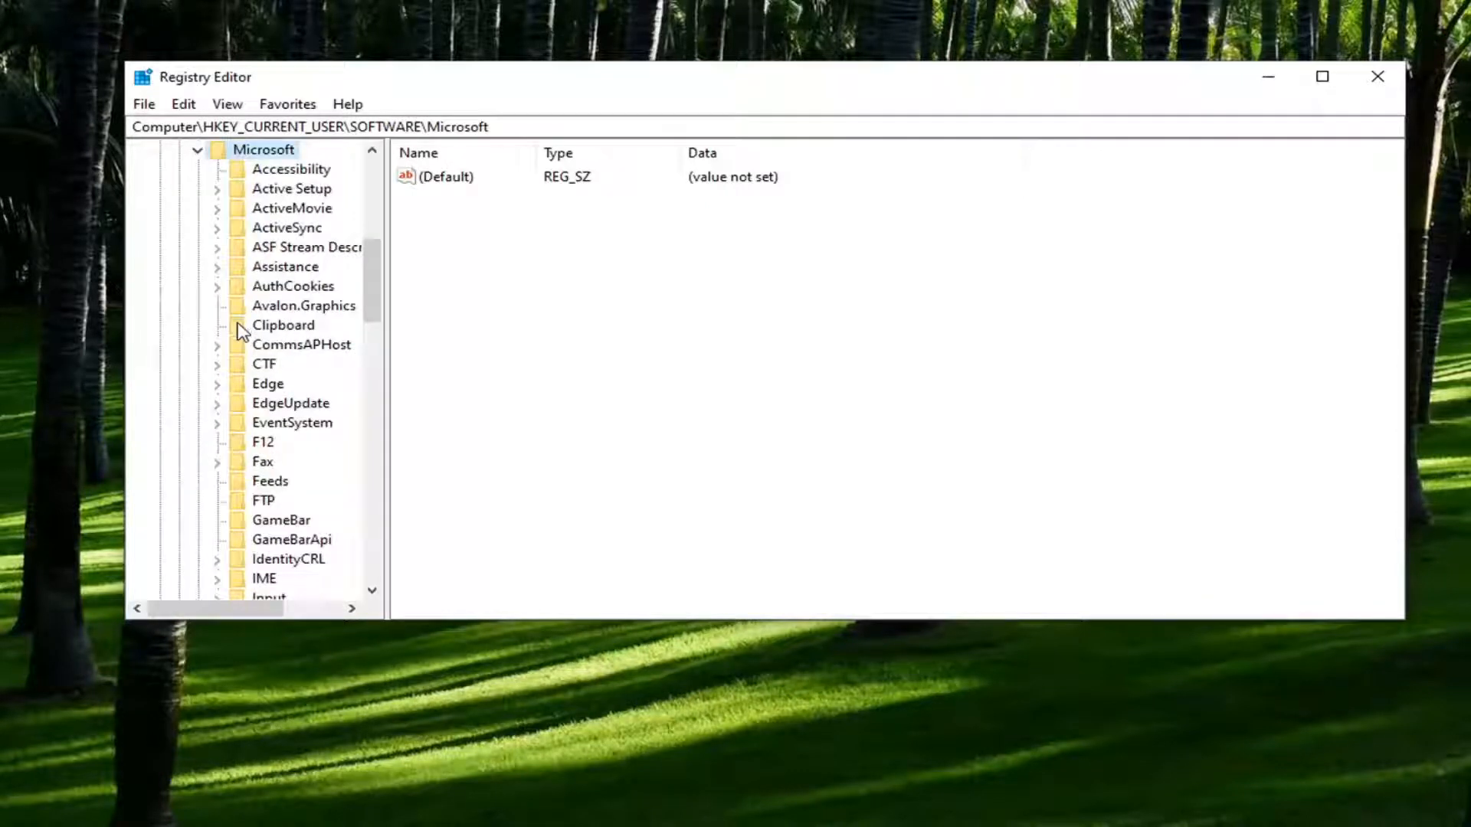
pyautogui.scroll(-3)
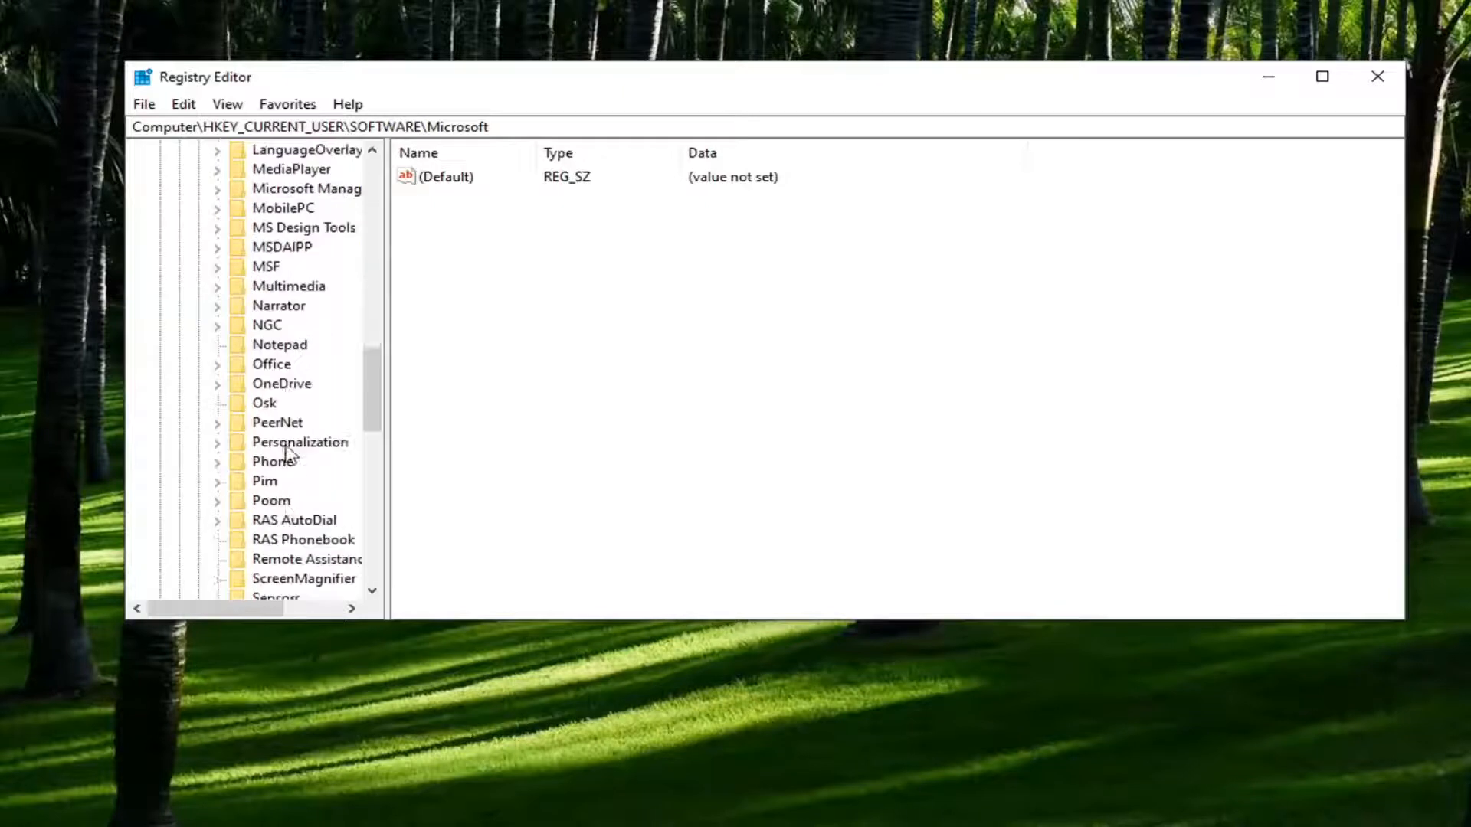
pyautogui.click(281, 423)
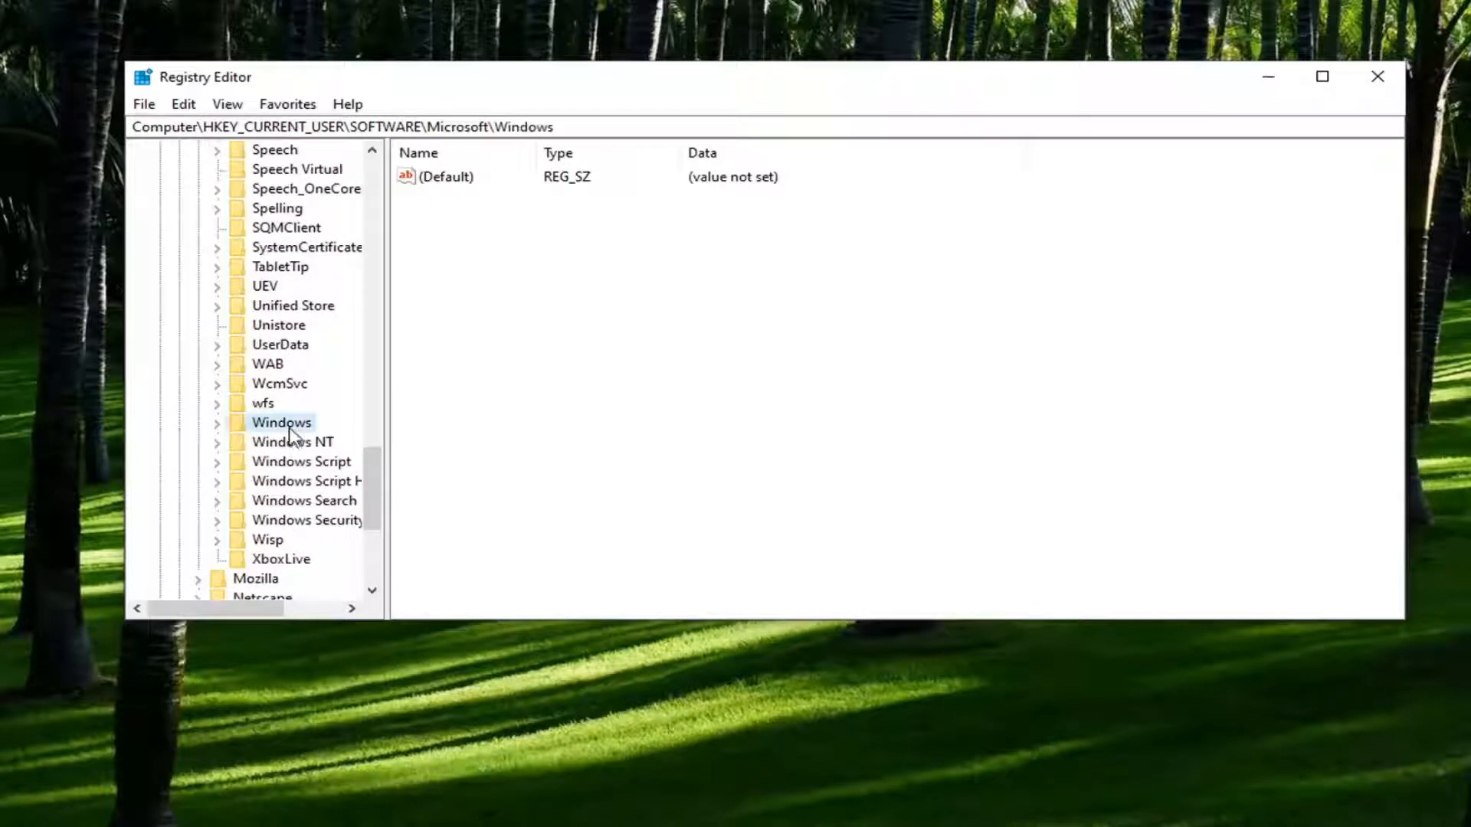
pyautogui.click(218, 423)
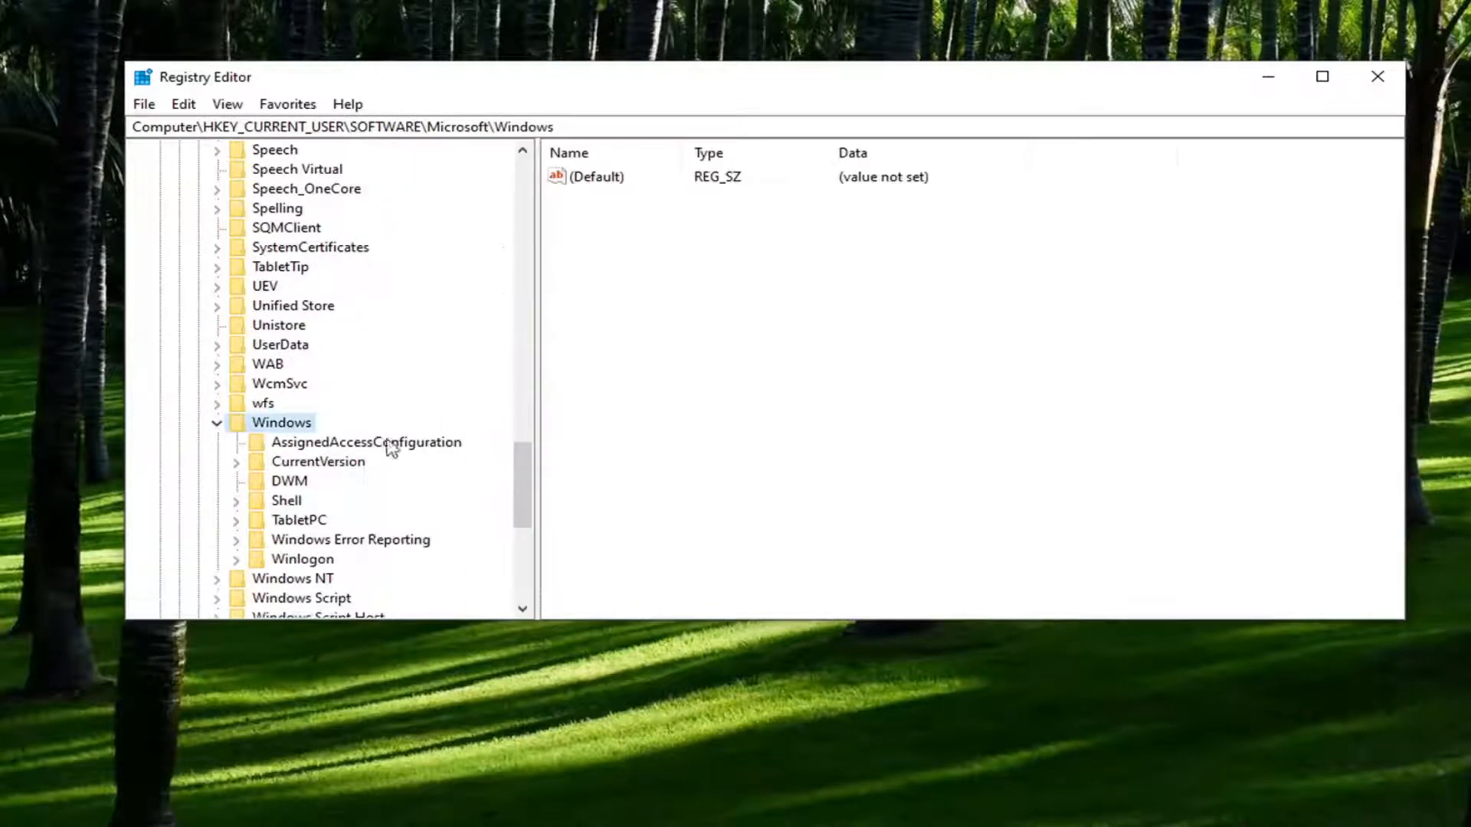
pyautogui.click(318, 461)
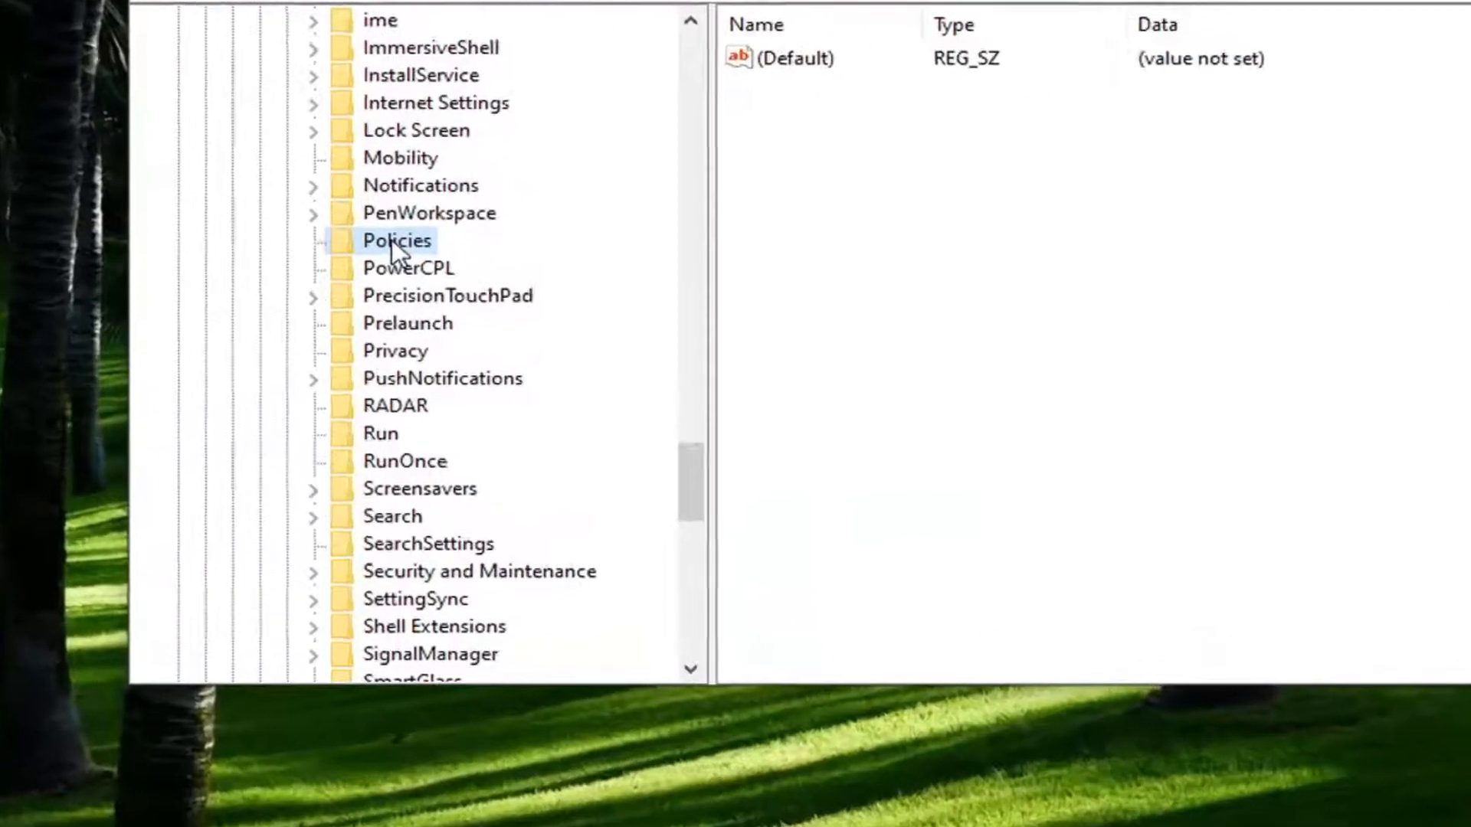
# Step: Create a new key named 'Explorer' under Policies
pyautogui.rightClick(395, 241)
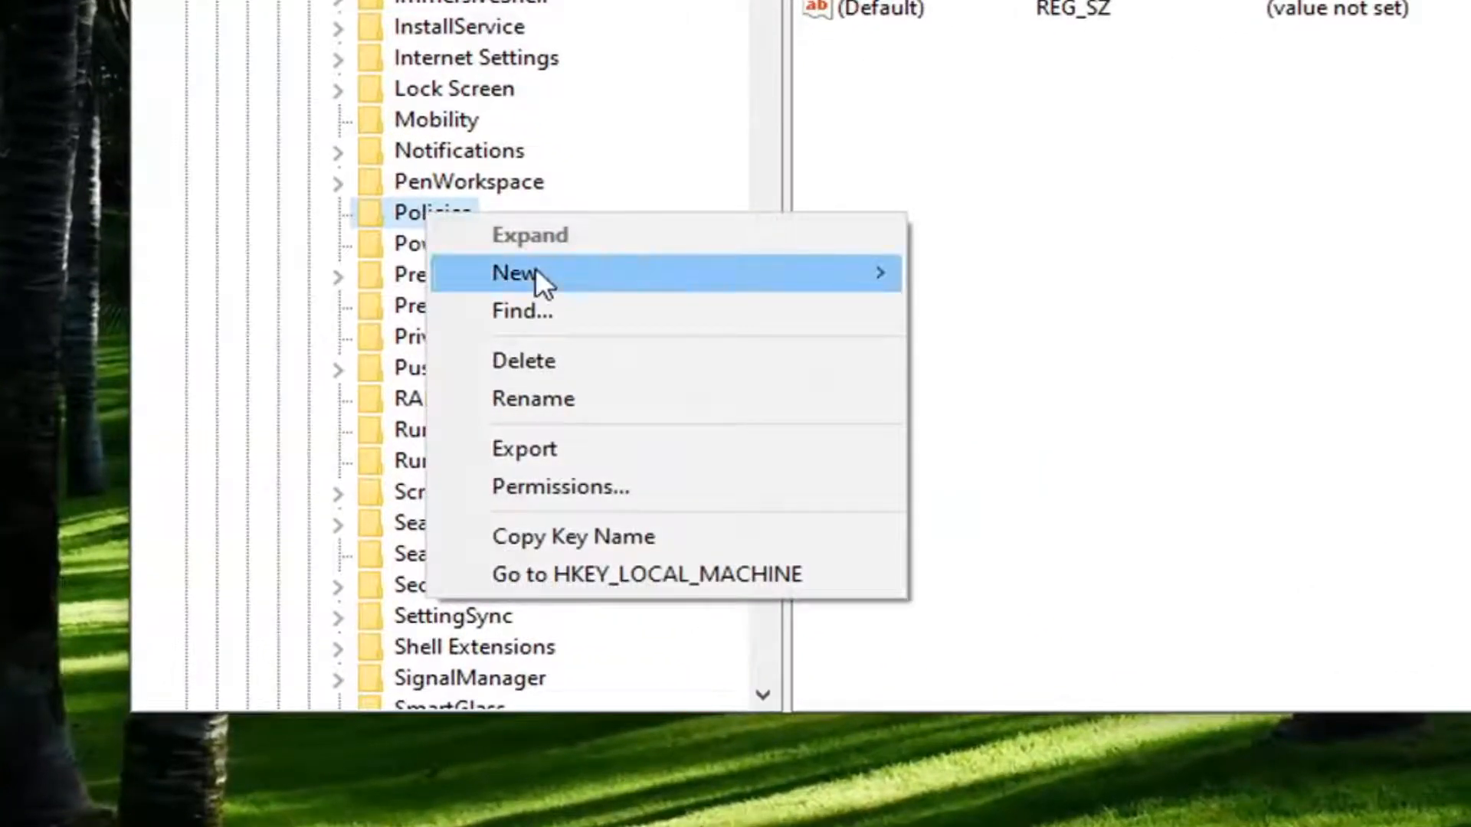
pyautogui.click(514, 275)
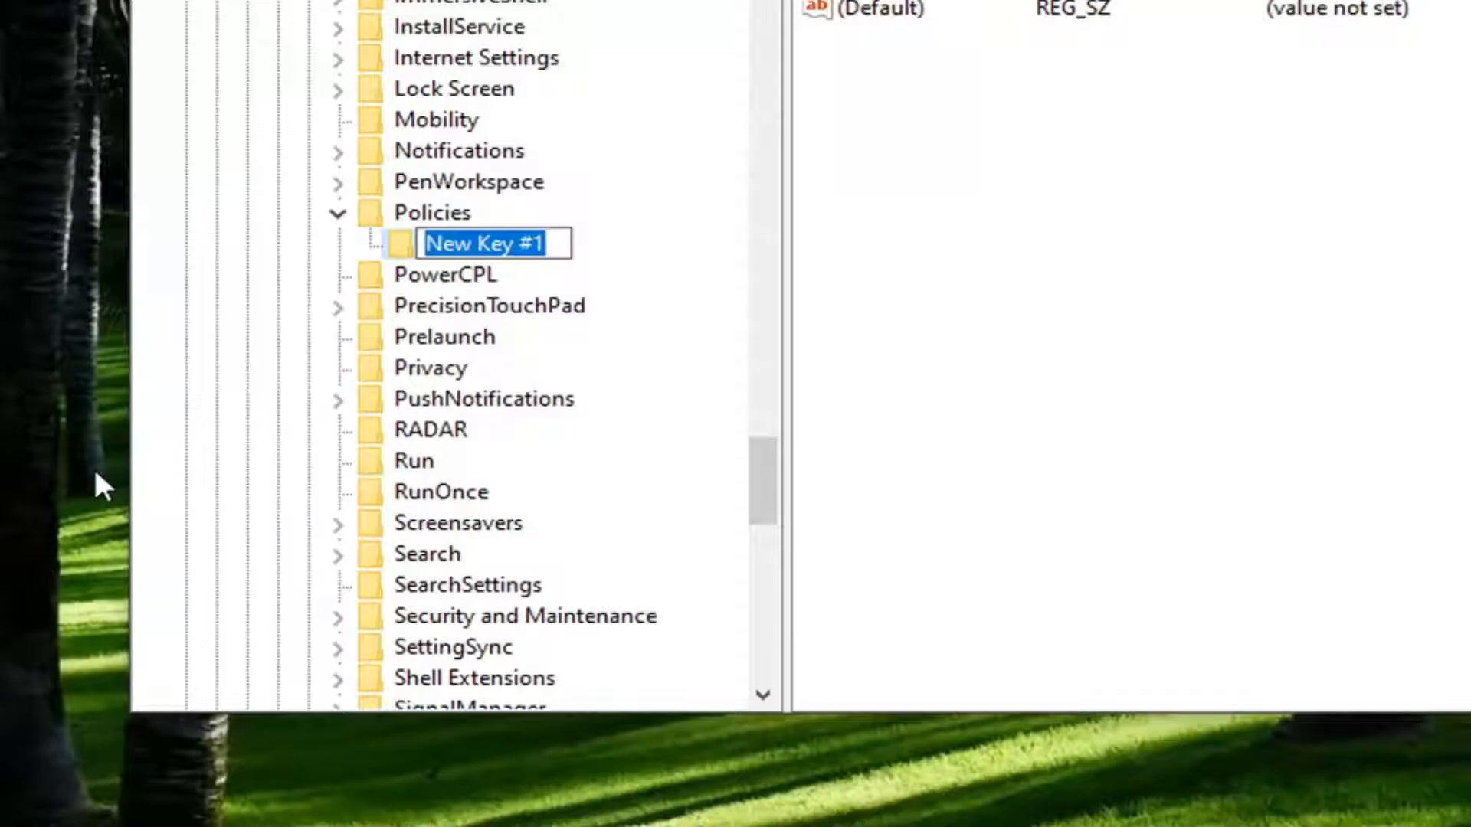
pyautogui.write('Explorer')
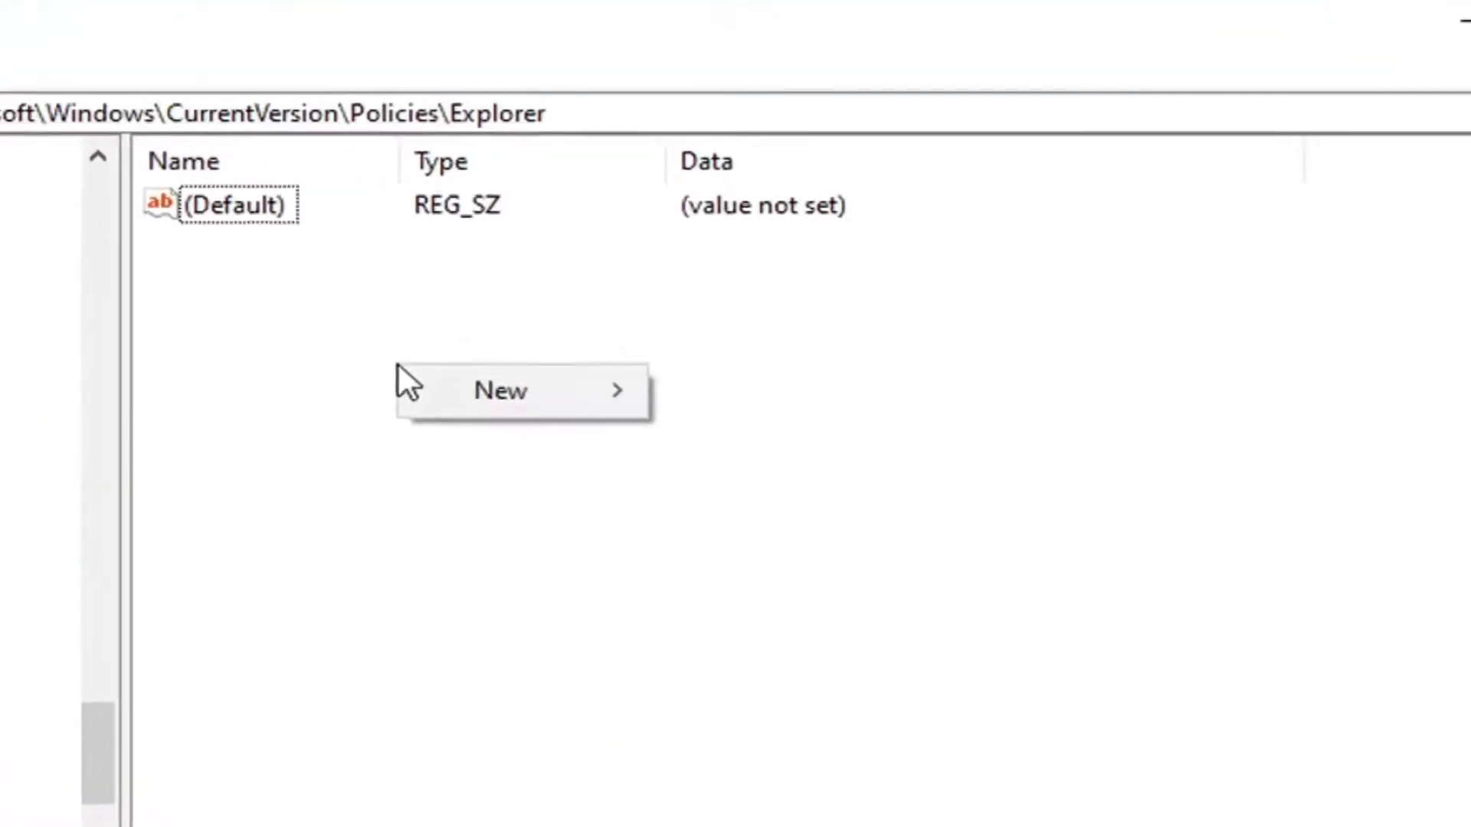
# Step: Create a DWORD (32-bit) value named 'NoDeletePrinter' in the Explorer key
pyautogui.click(500, 390)
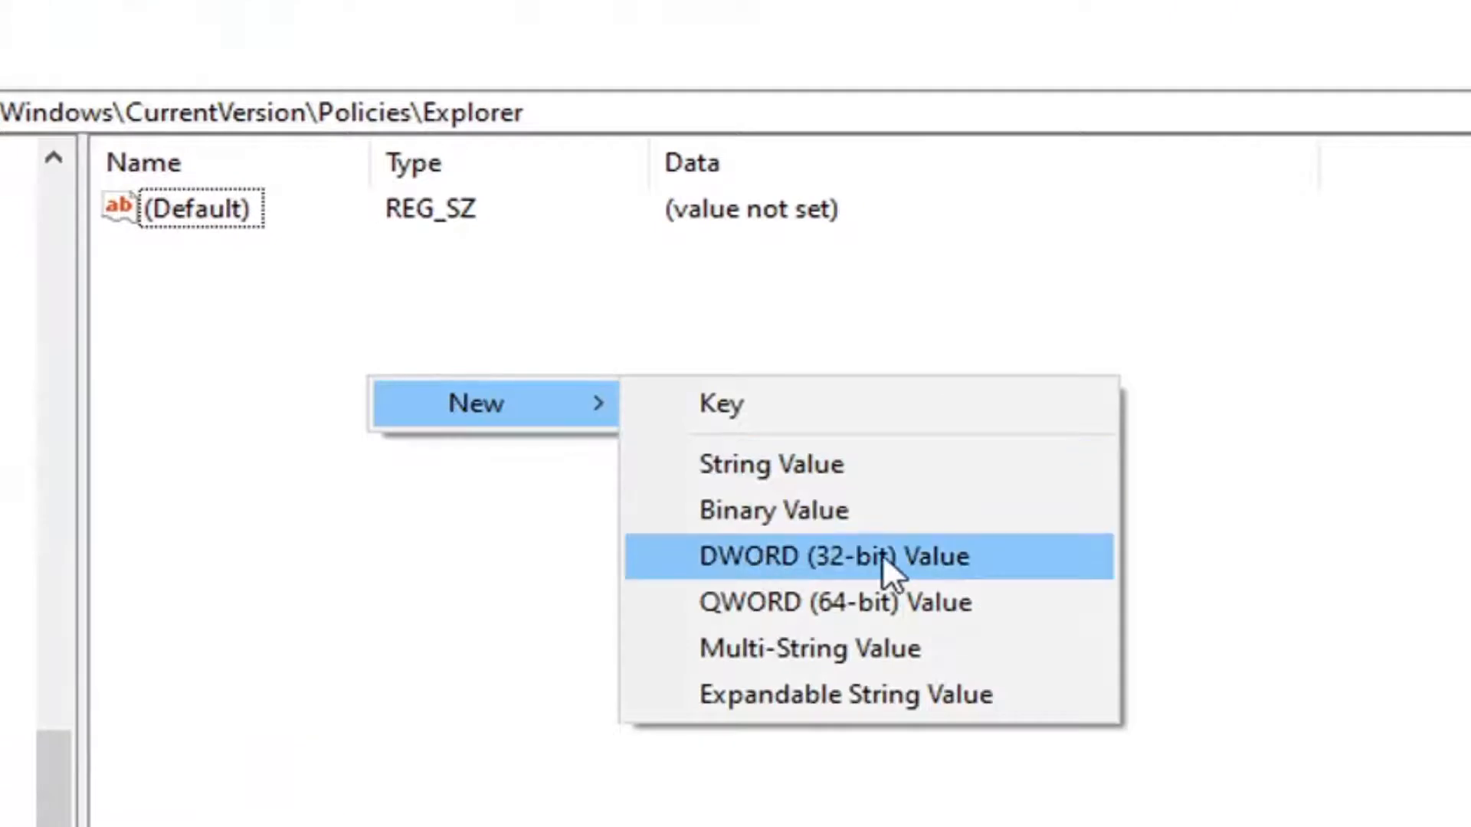
pyautogui.click(861, 556)
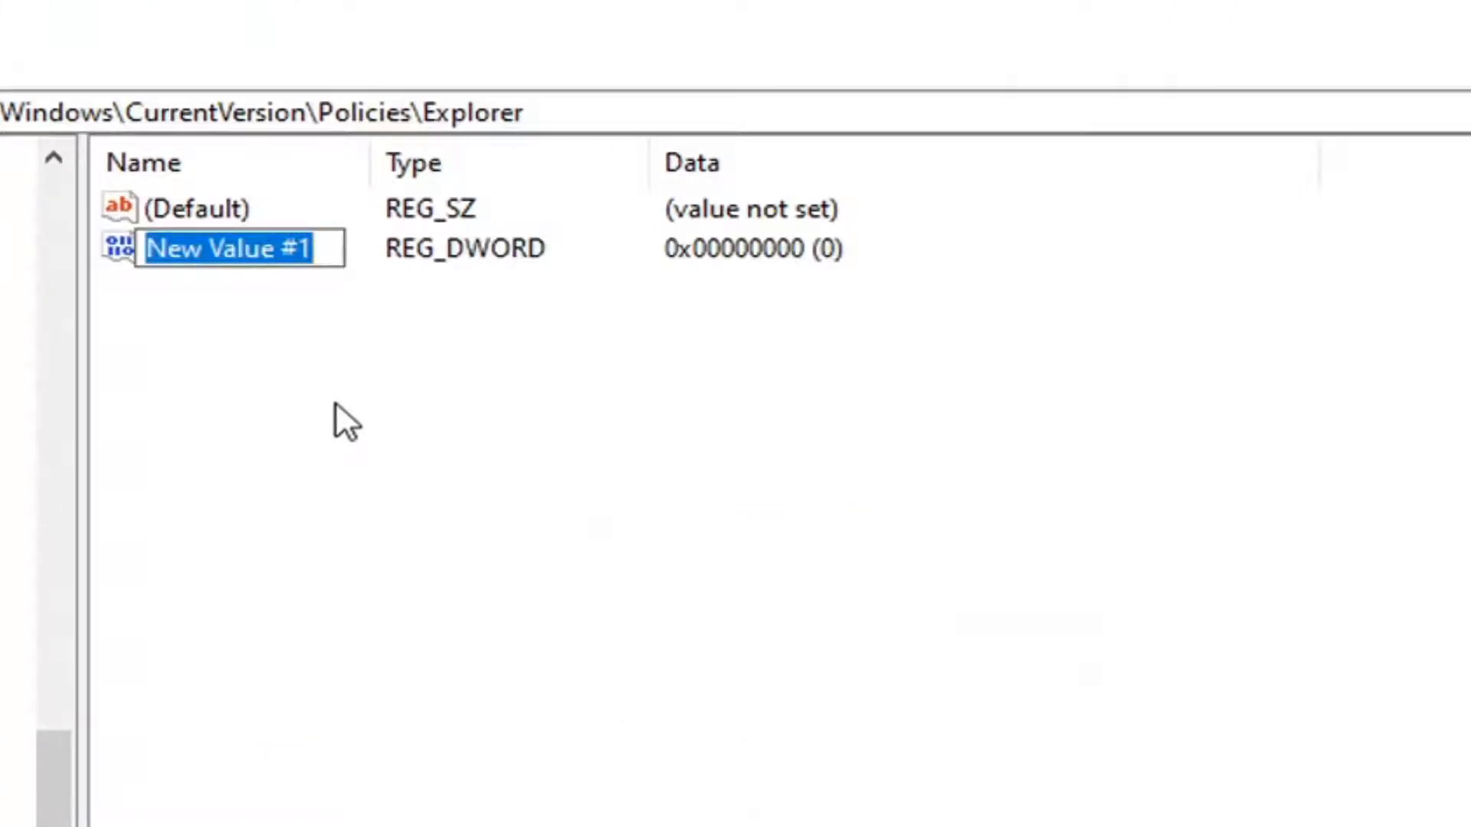
pyautogui.write('No')
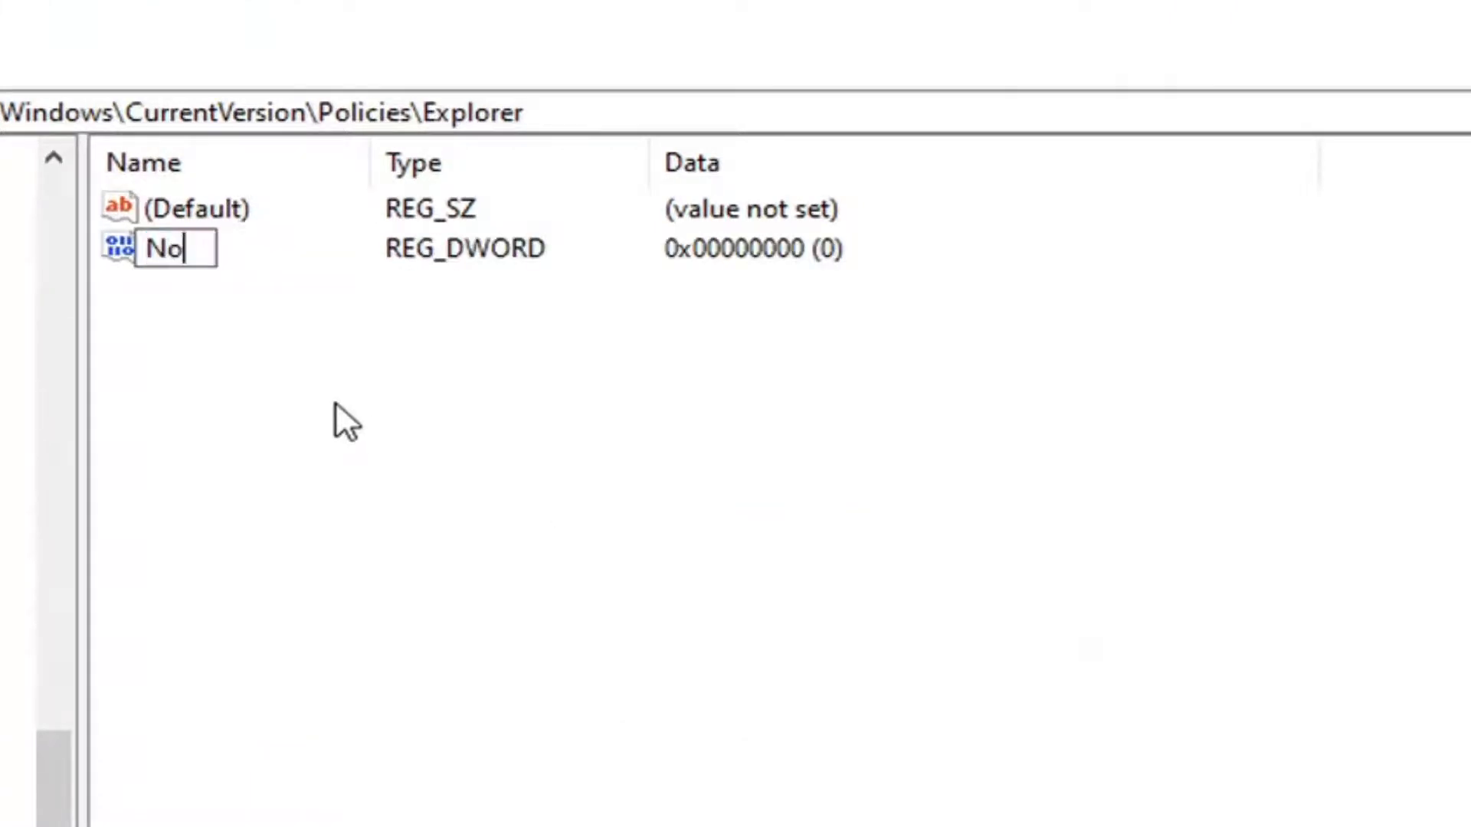
pyautogui.write('DeletePrint')
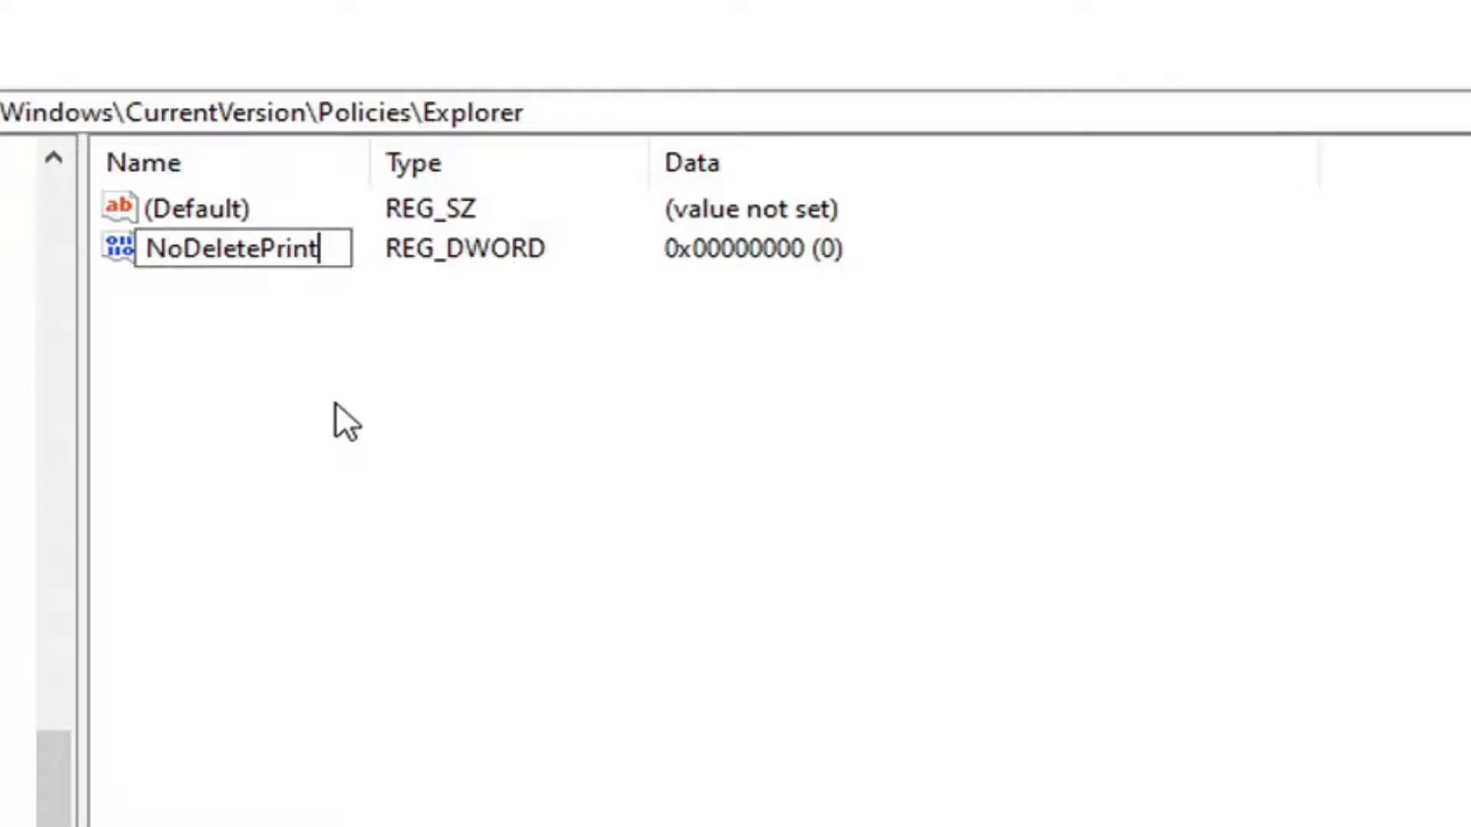
pyautogui.write('er')
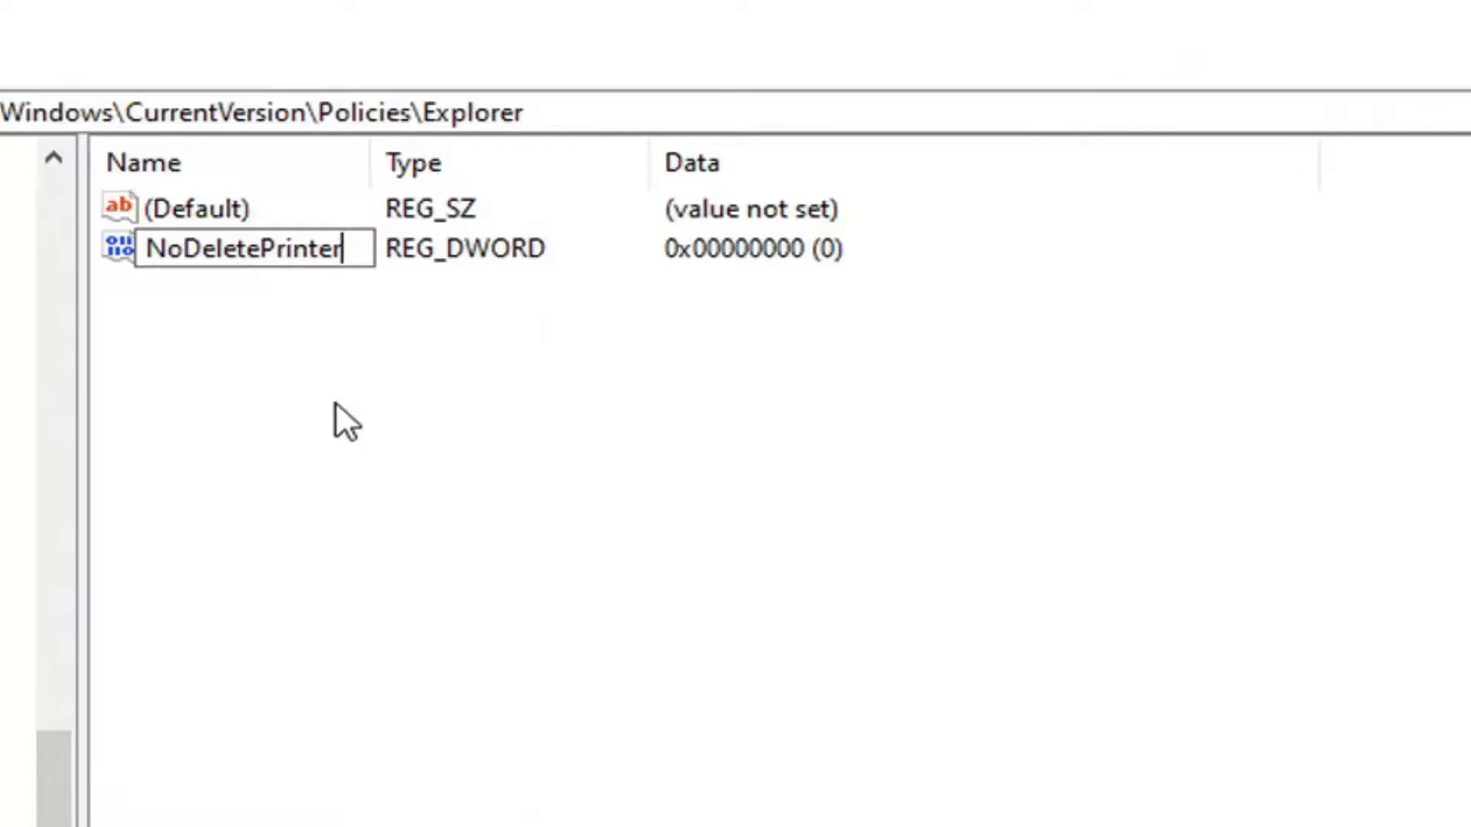
pyautogui.press('Enter')
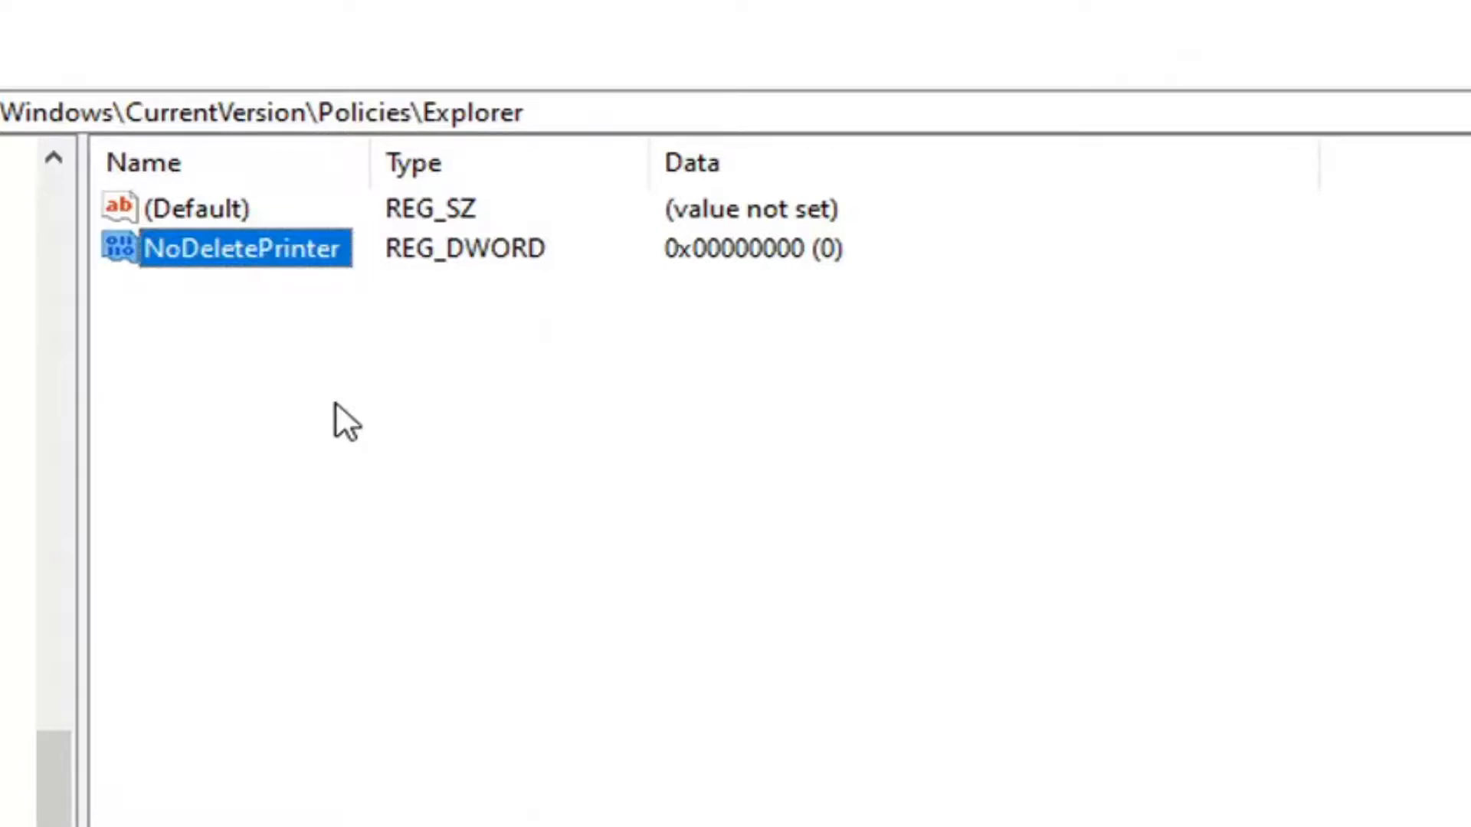
# Step: Change NoDeletePrinter's value data from 0 to 1 and confirm
pyautogui.doubleClick(245, 249)
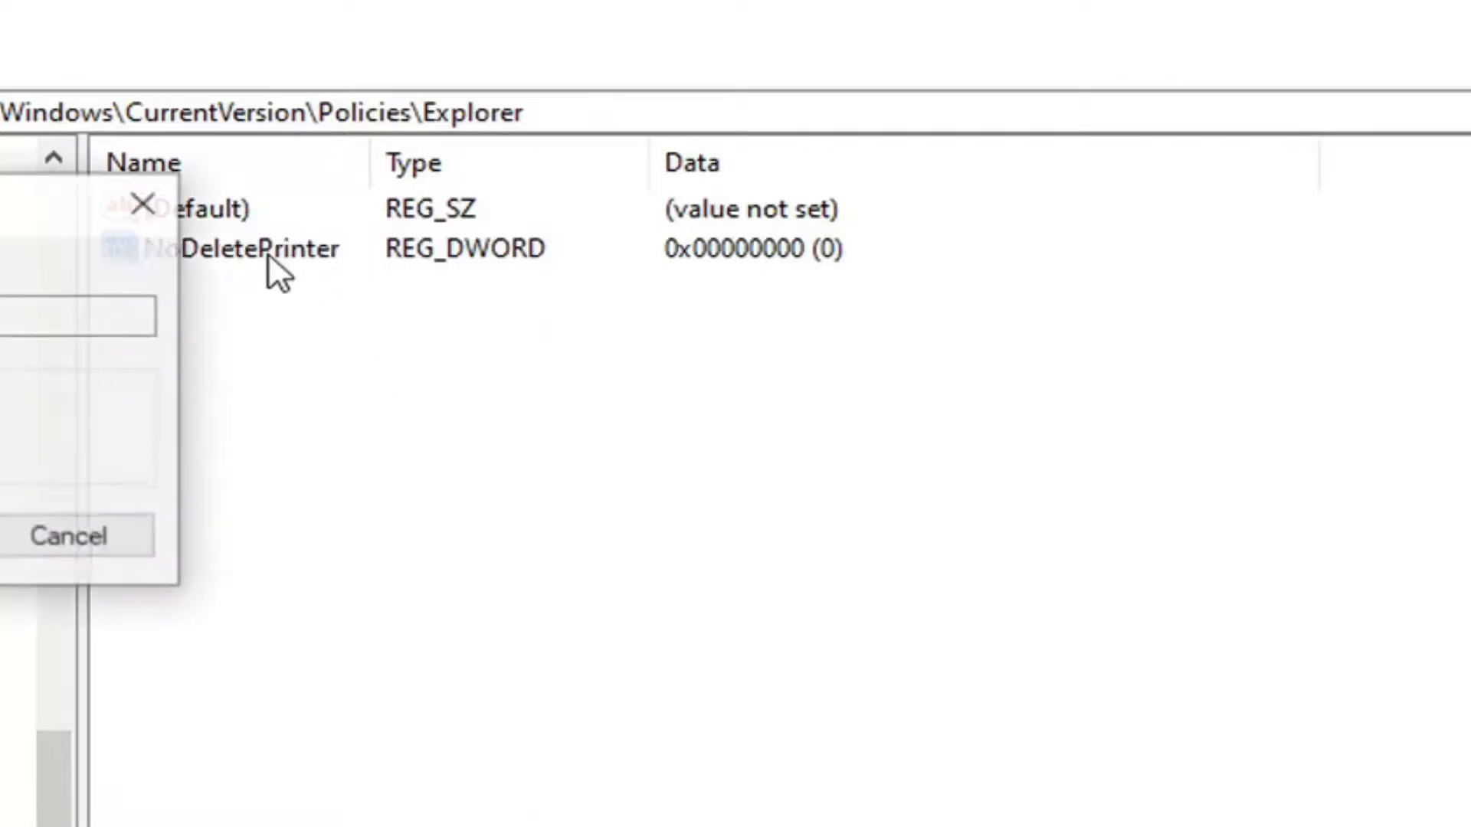
pyautogui.doubleClick(253, 249)
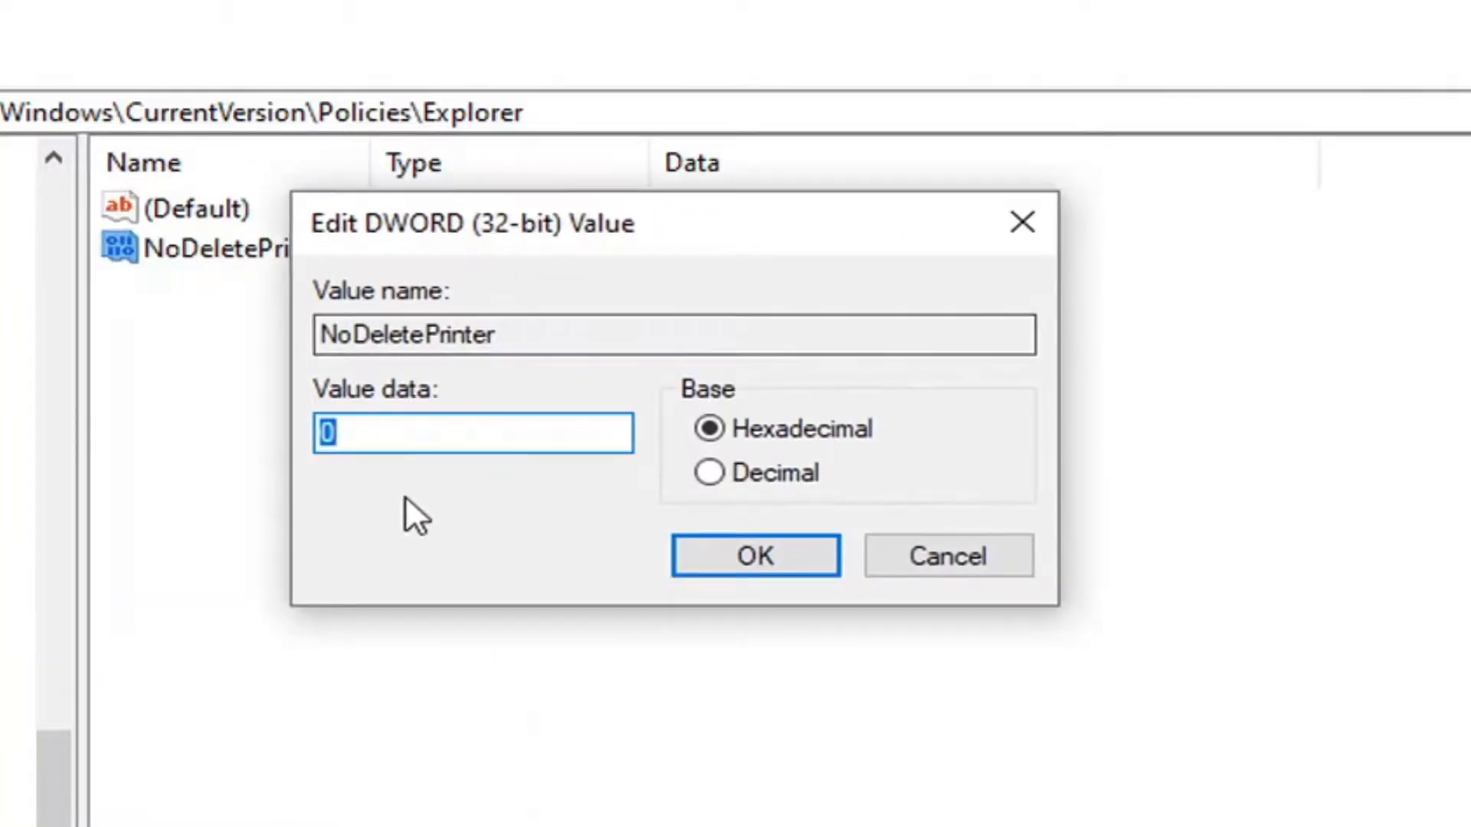
pyautogui.write('1')
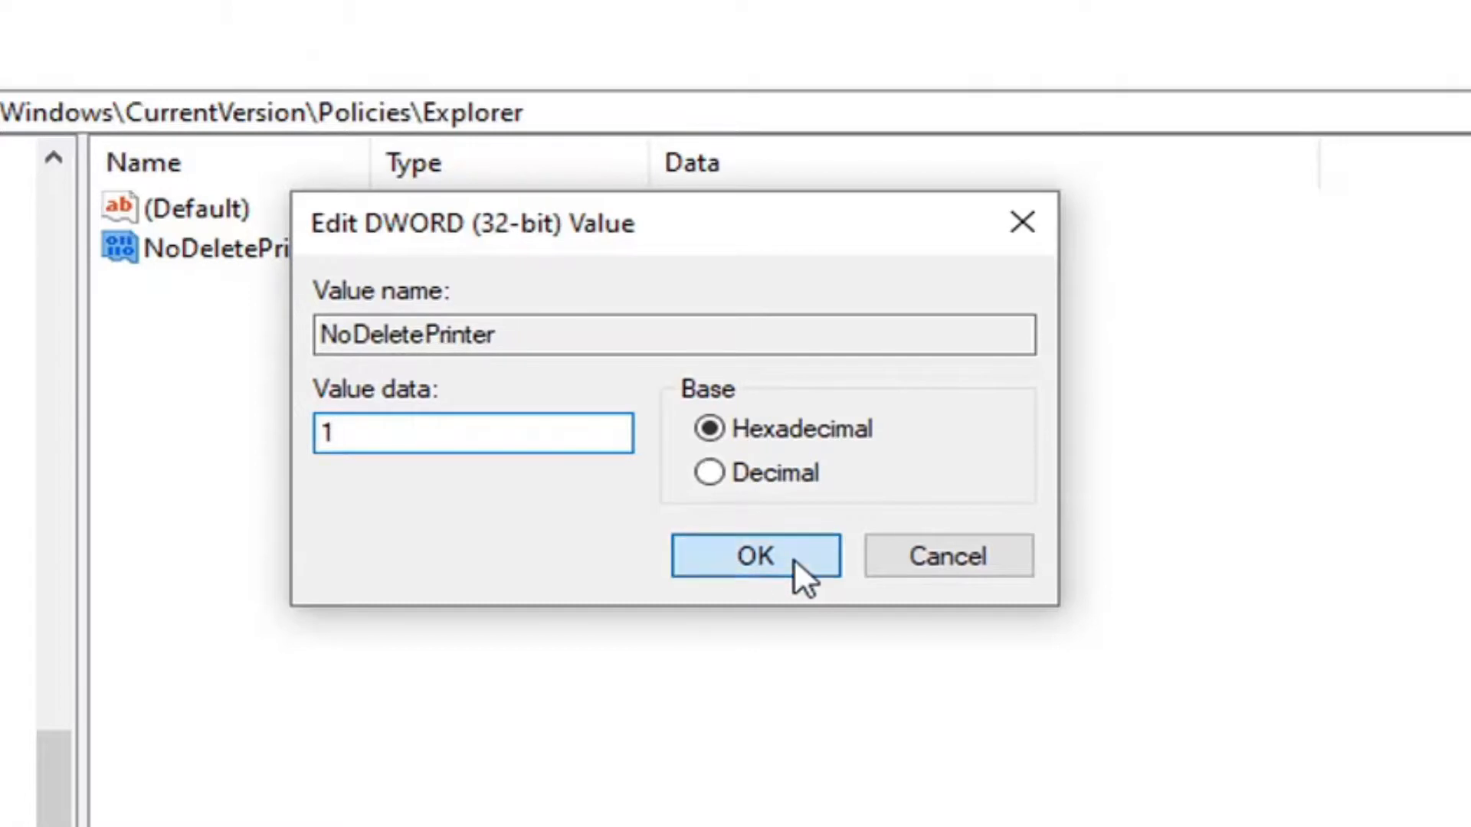
pyautogui.click(756, 556)
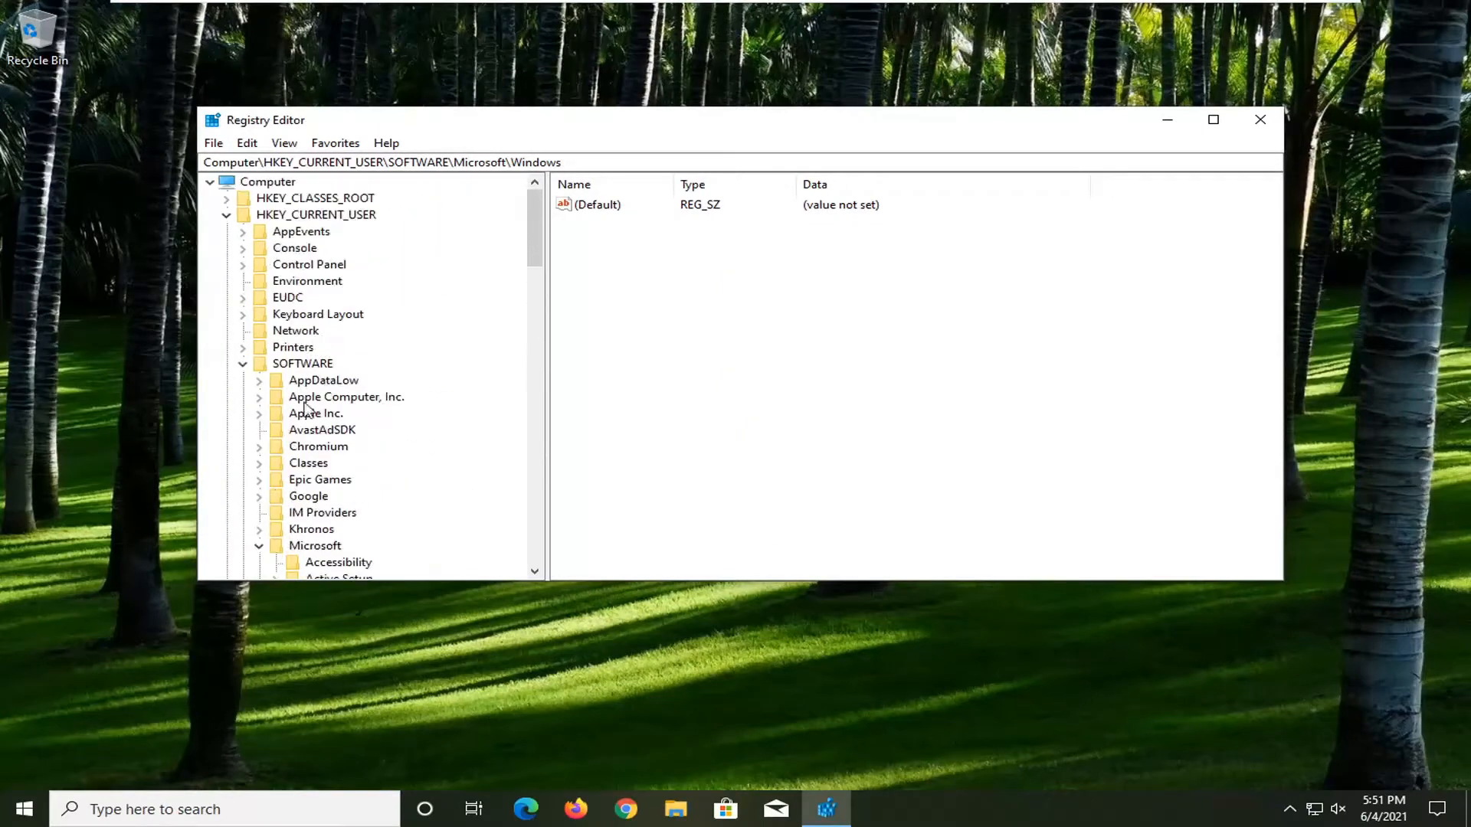
# Step: Collapse the SOFTWARE branch under HKEY_CURRENT_USER in the registry tree
pyautogui.click(226, 364)
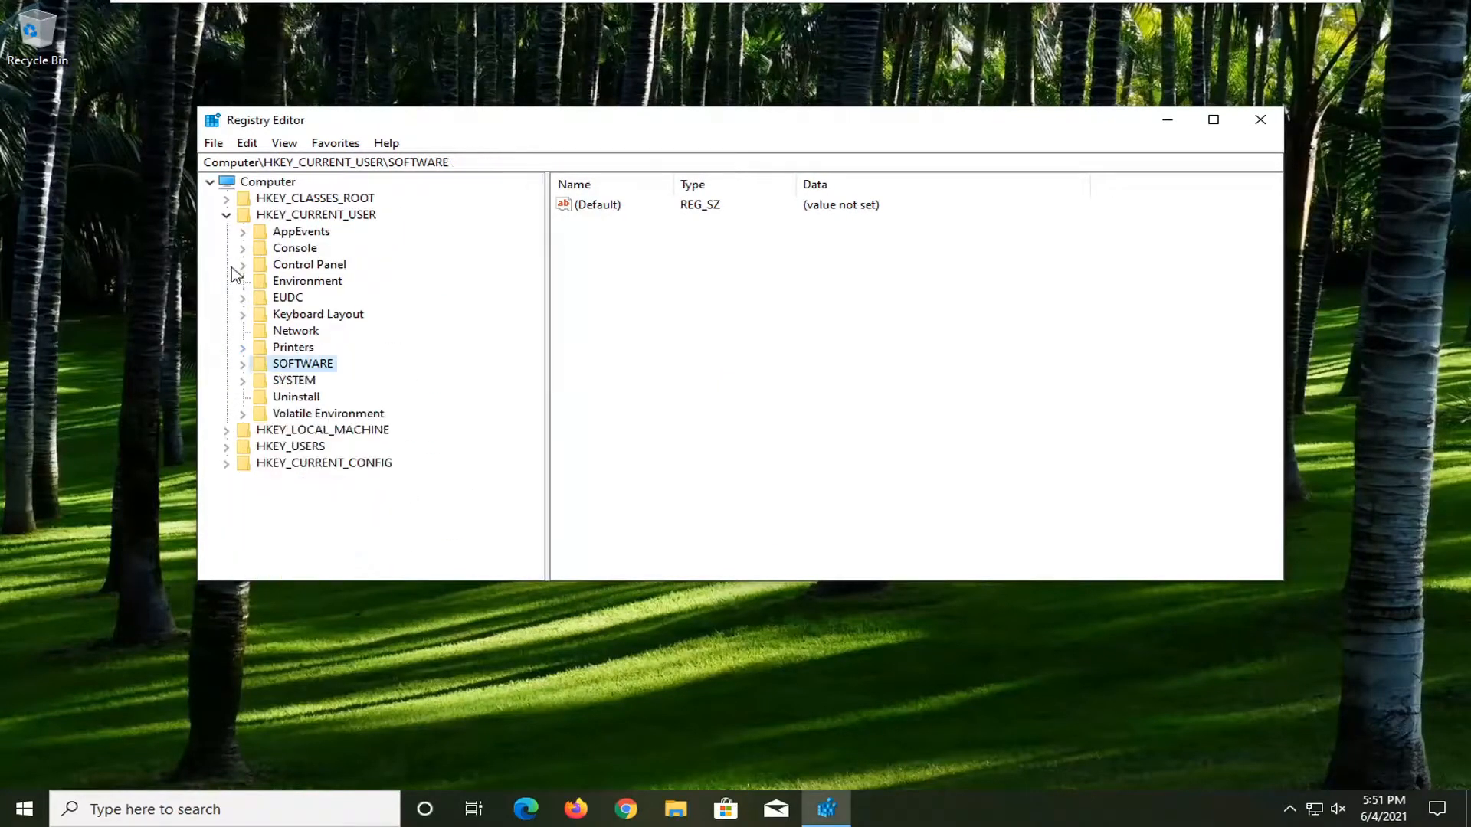